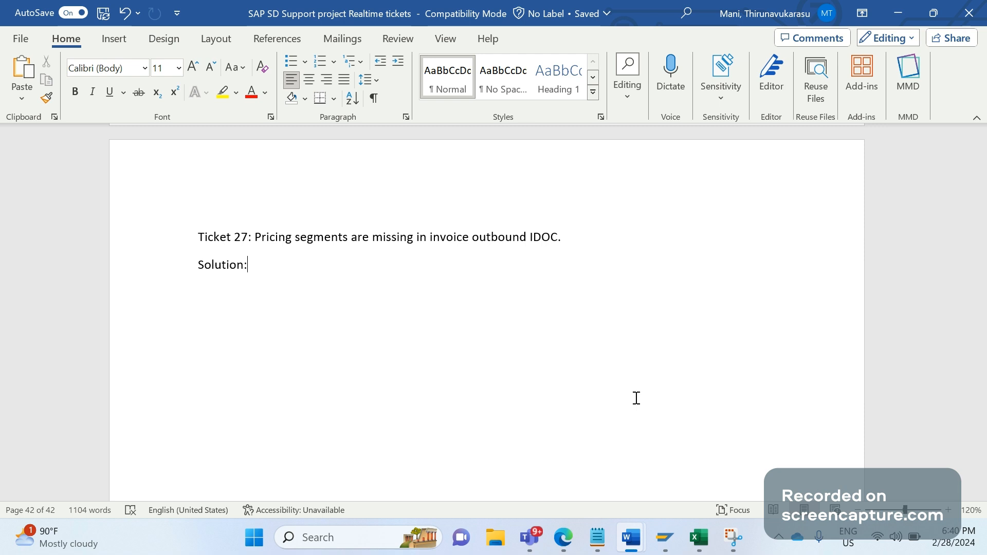
- Note the message type INVOIC below the Solution heading in the ticket notes
{"action": "type", "text": "Message t"}
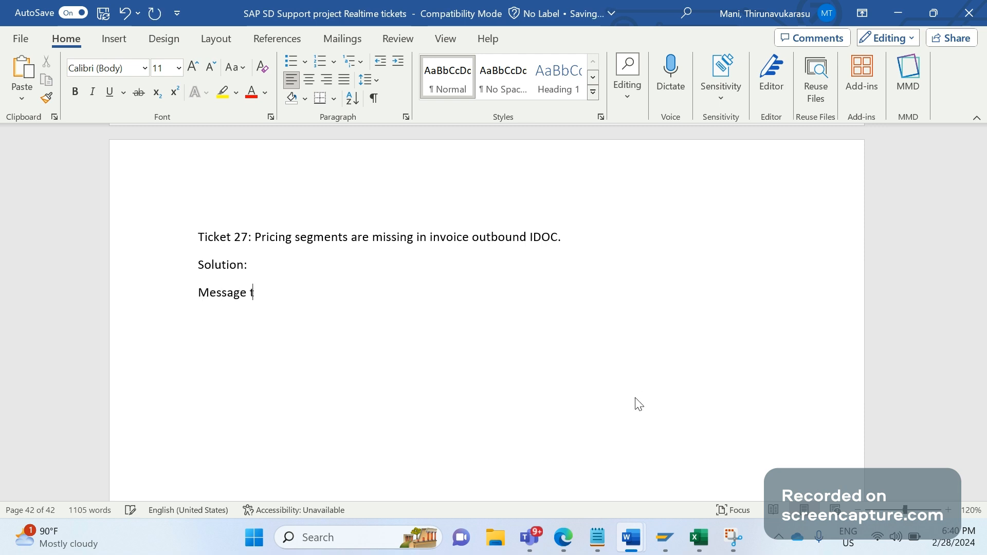
{"action": "type", "text": "ype: IN"}
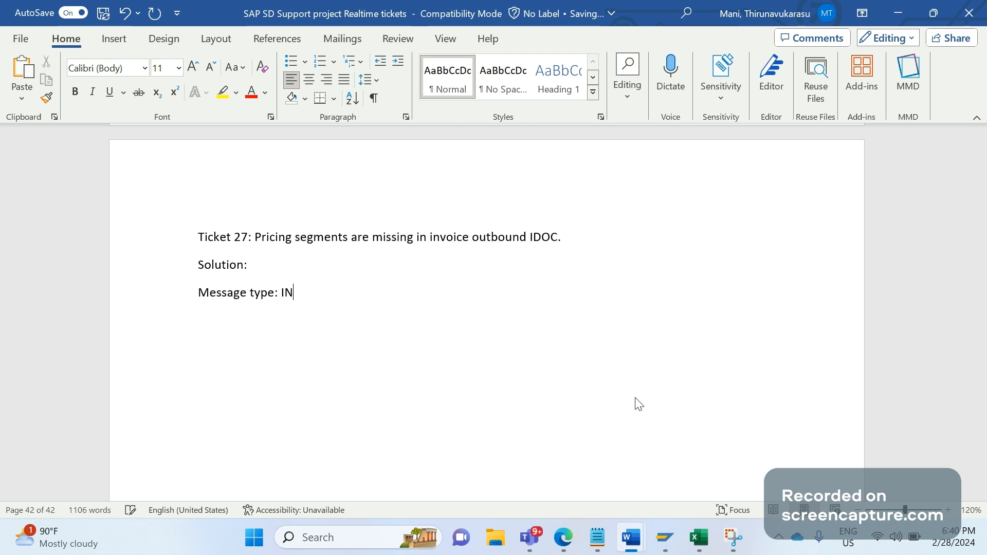
{"action": "type", "text": "OIC"}
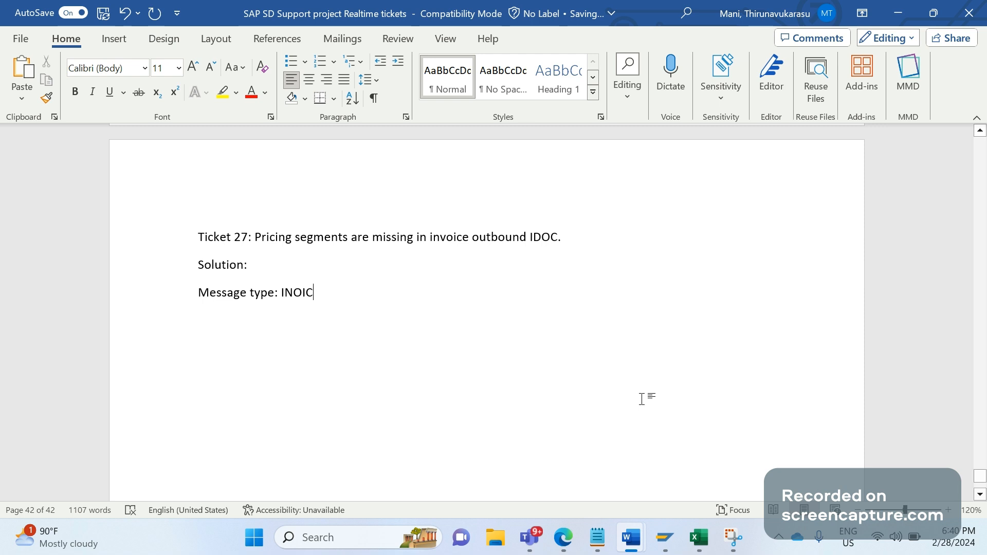
{"action": "type", "text": "V"}
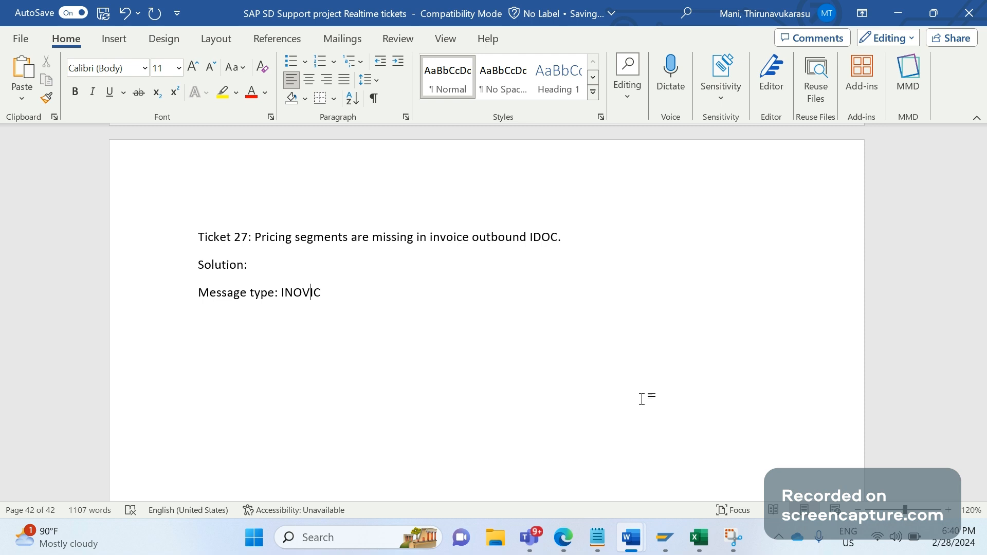
{"action": "type", "text": "O"}
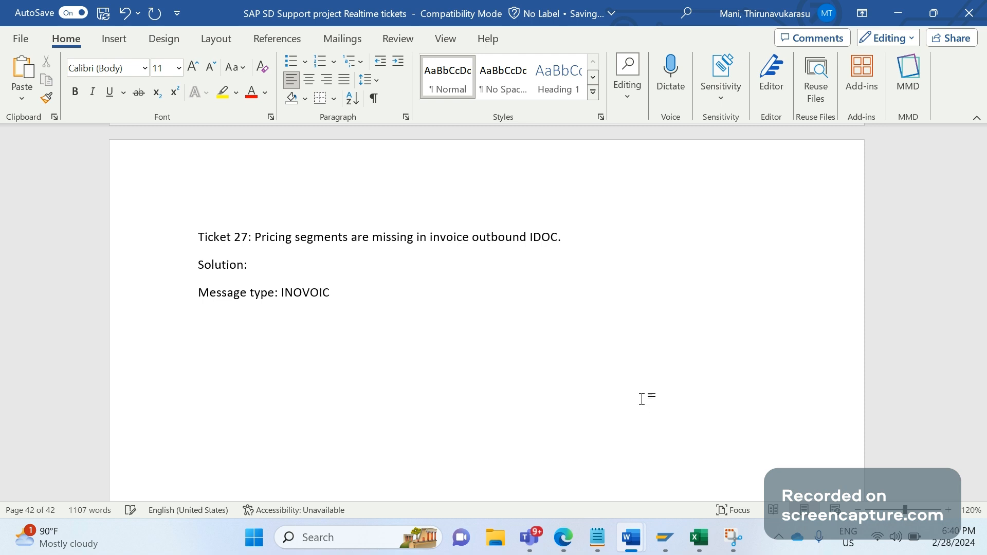
{"action": "mouse_move", "coordinate": [389, 297]}
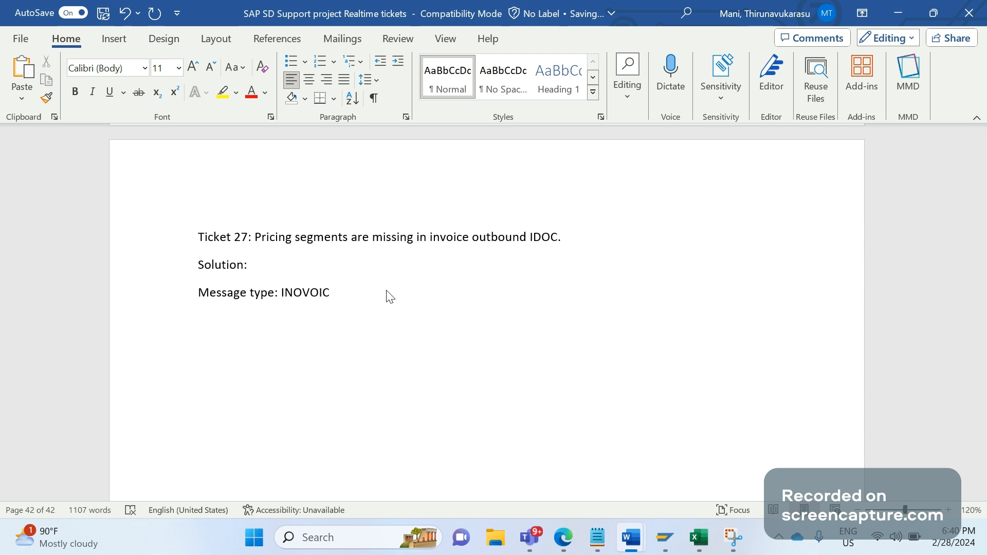
- Add the segment line 'E1EDP01 -> E1EDP20' on the next line
{"action": "type", "text": "E1EDO"}
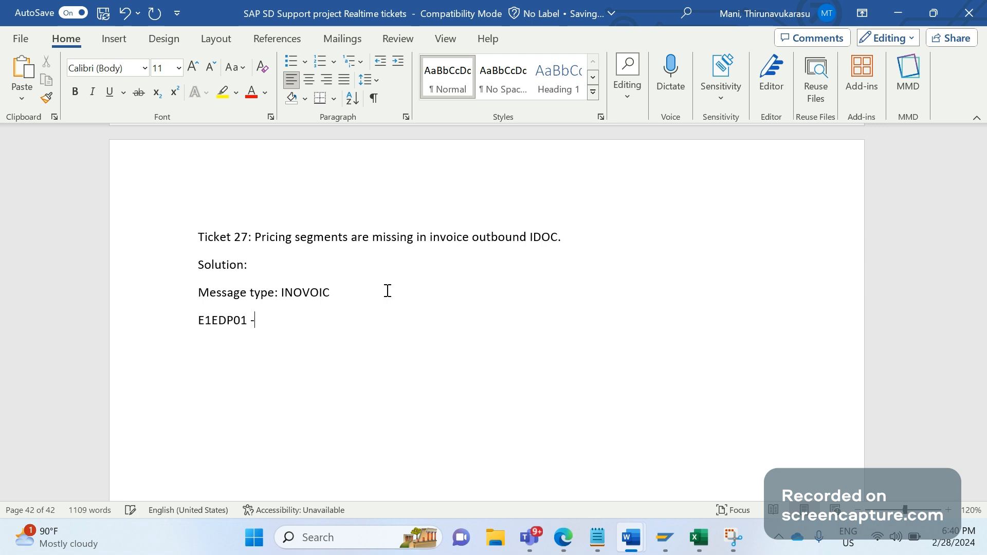
{"action": "type", "text": ">"}
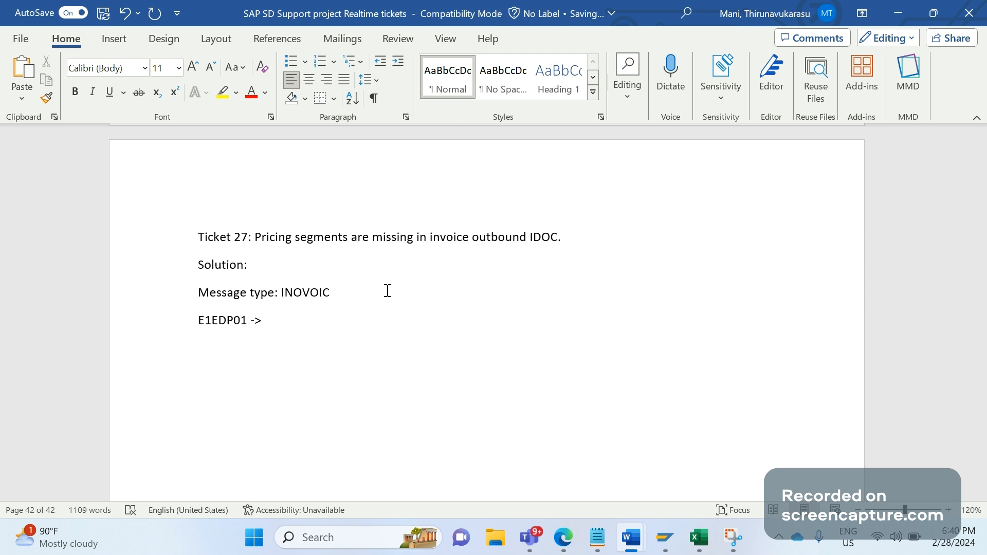
{"action": "type", "text": "E1EDP20"}
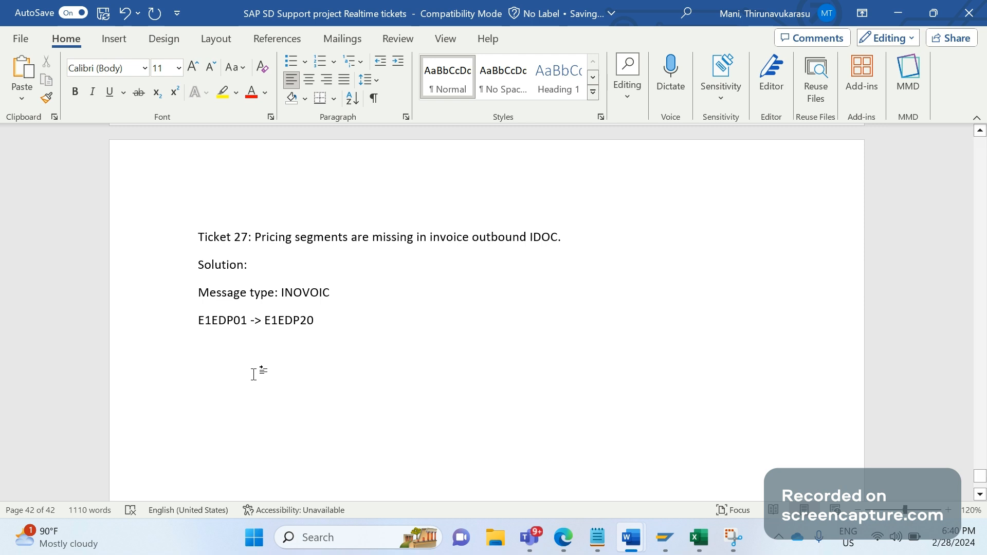
{"action": "mouse_move", "coordinate": [224, 336]}
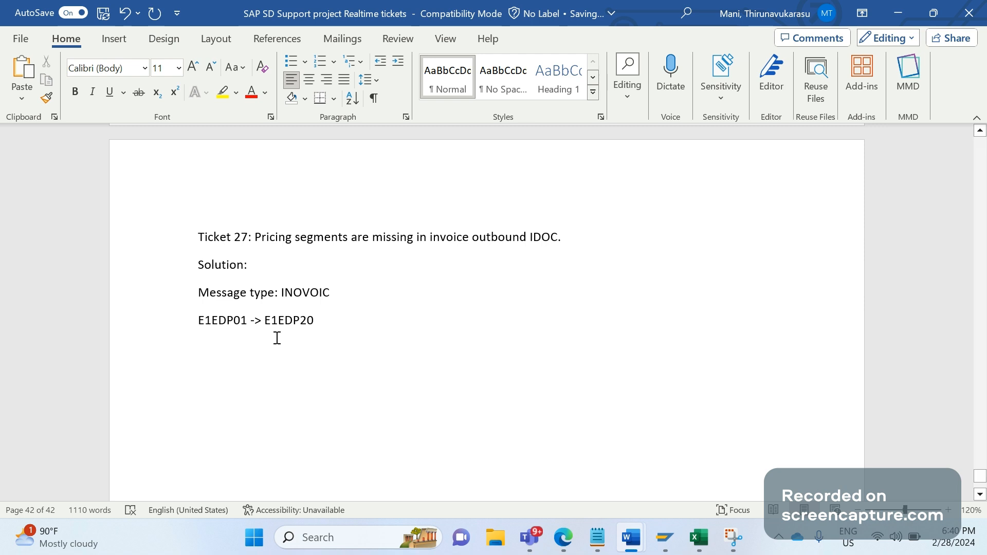
{"action": "left_click", "coordinate": [312, 320]}
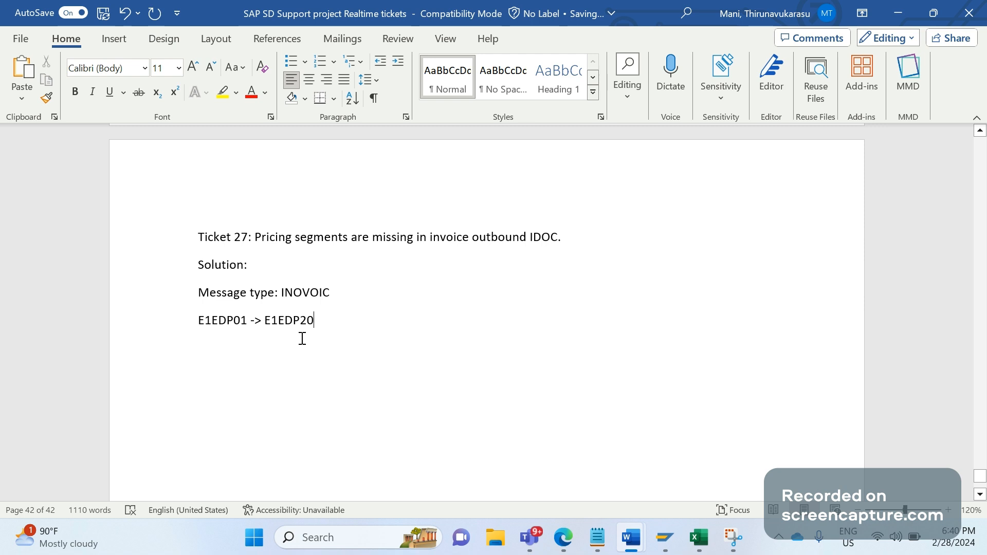
{"action": "mouse_move", "coordinate": [701, 518]}
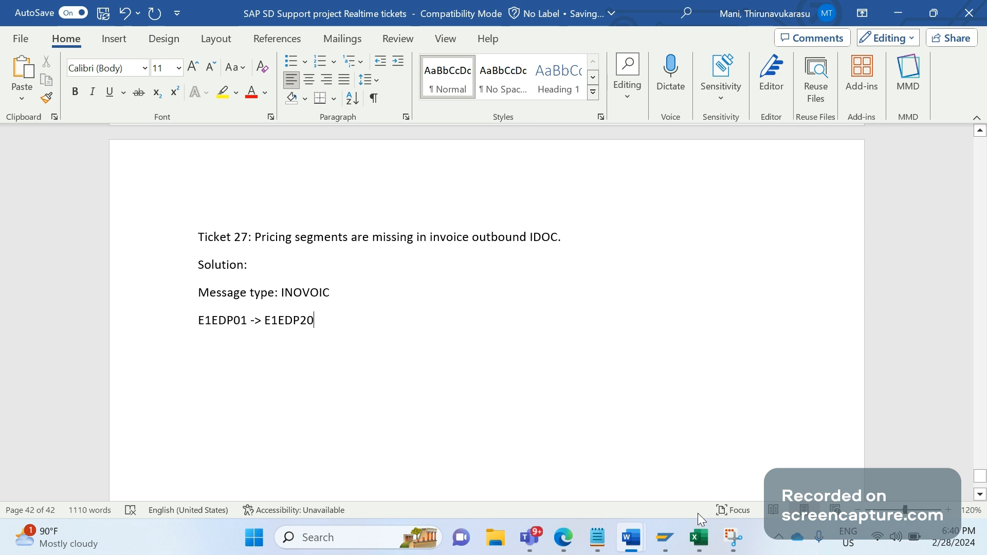
- Filter the IDoc list by logical message INVOIC and direction 1 (outbound)
{"action": "left_click", "coordinate": [664, 537]}
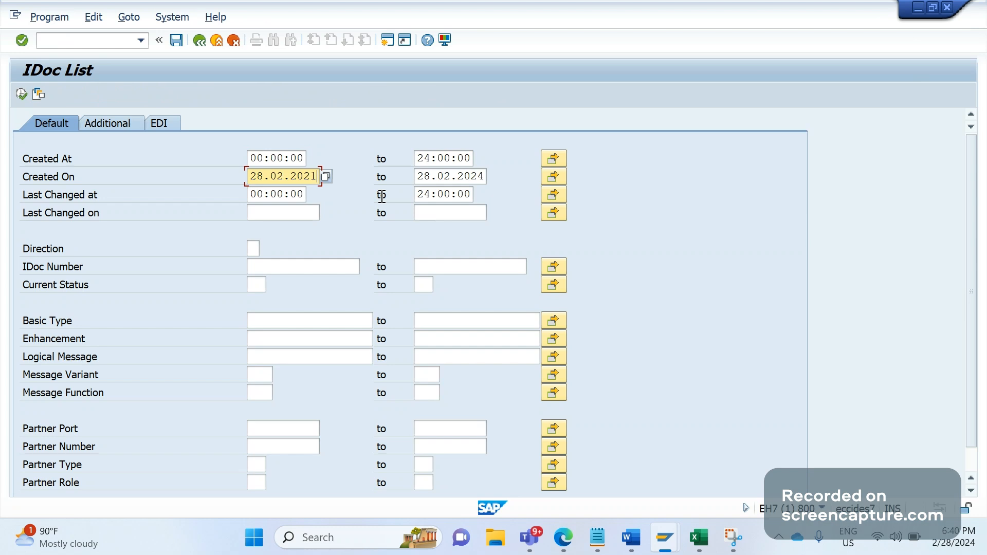
{"action": "mouse_move", "coordinate": [266, 344]}
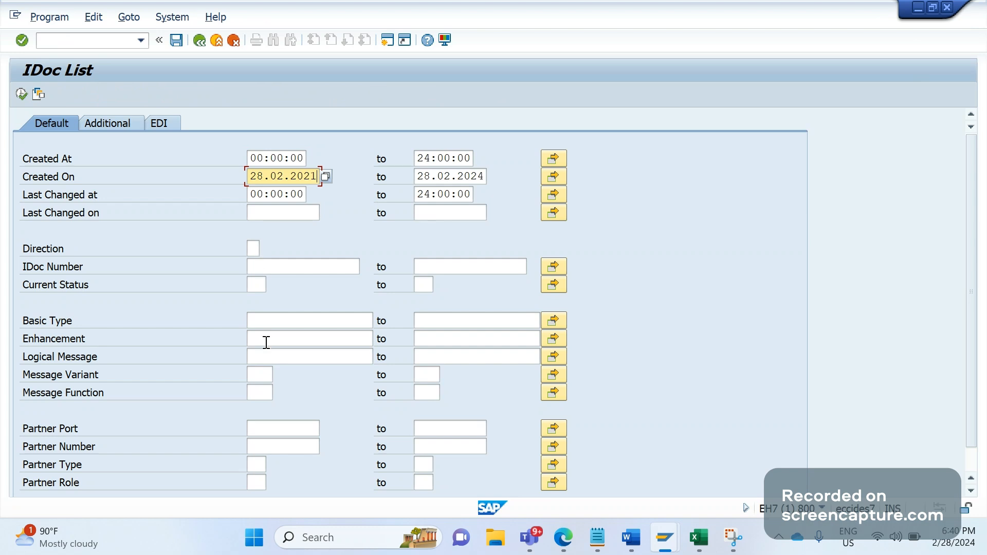
{"action": "left_click", "coordinate": [308, 356]}
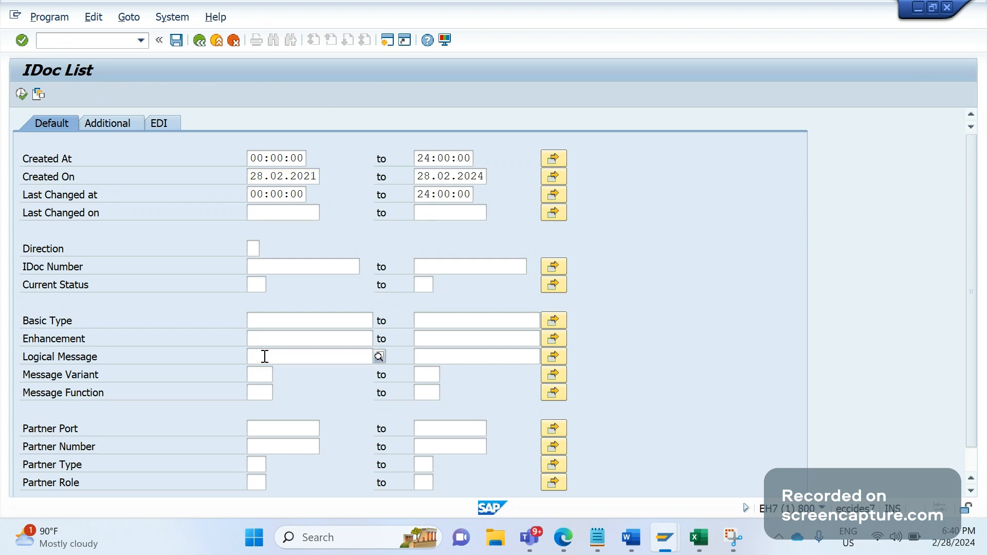
{"action": "type", "text": "INVOIC"}
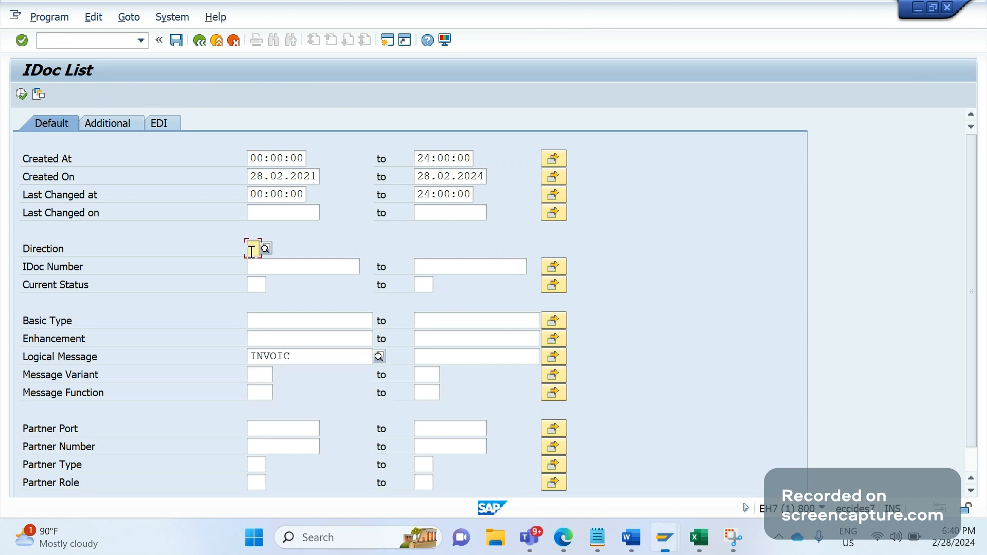
{"action": "type", "text": "1"}
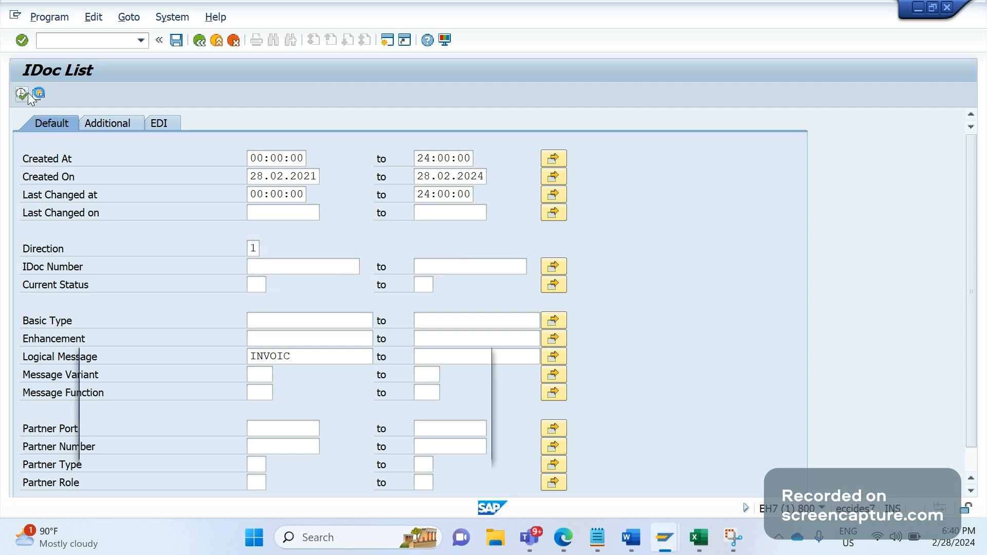
- Widen the Created On range to start at 28.02.1900
{"action": "left_click", "coordinate": [277, 158]}
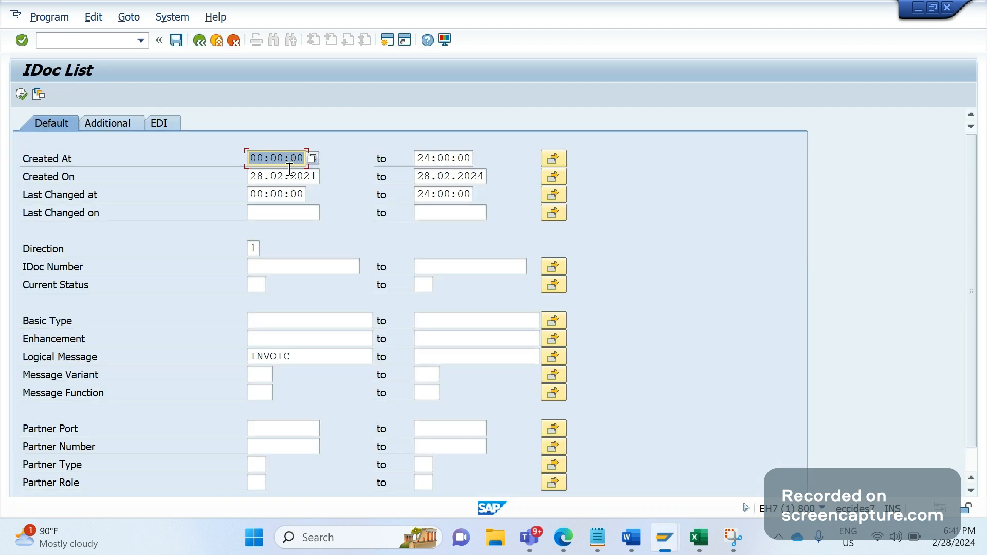
{"action": "left_click", "coordinate": [283, 176]}
{"action": "type", "text": "9"}
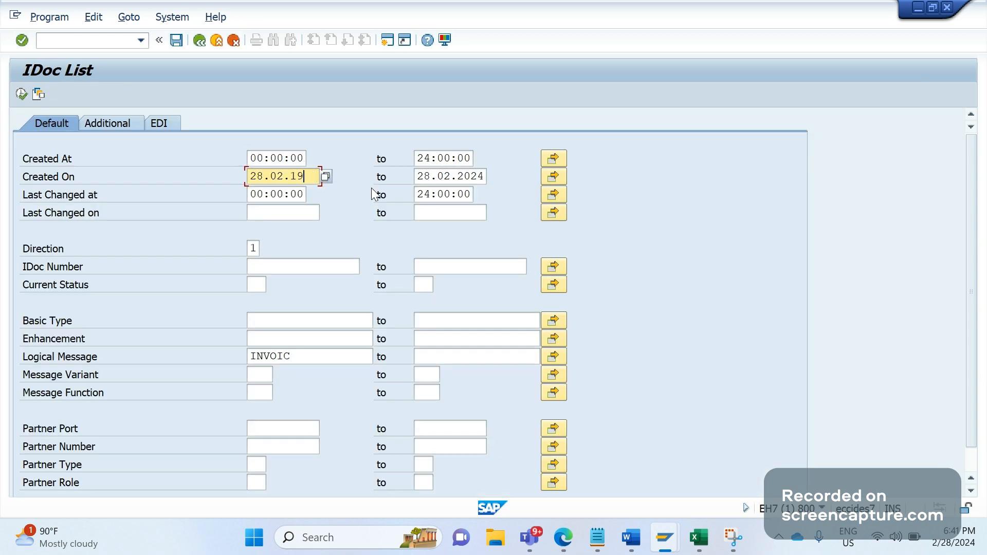
{"action": "type", "text": "00"}
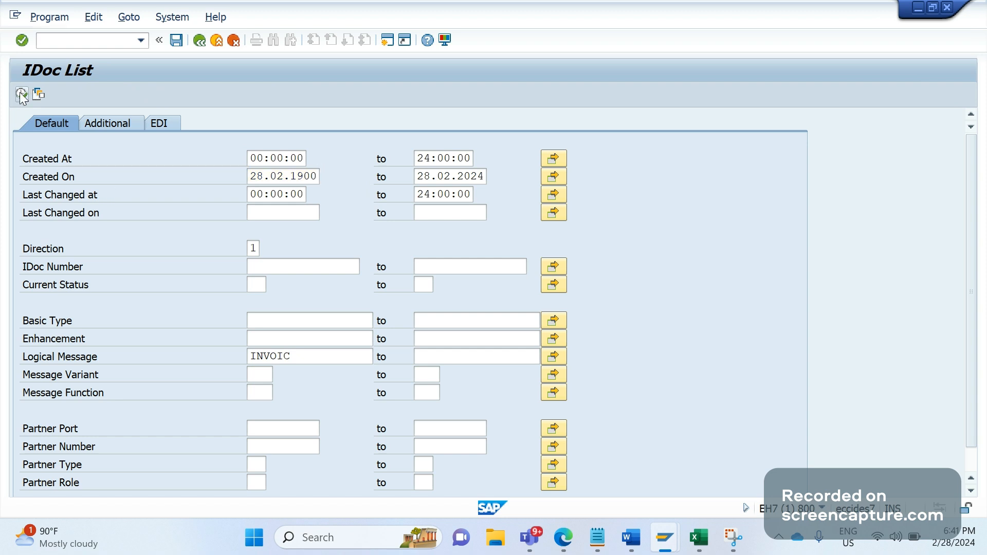
- Run the selection, open IDoc 513748 and display segment E1EDK01's field contents
{"action": "left_click", "coordinate": [21, 95]}
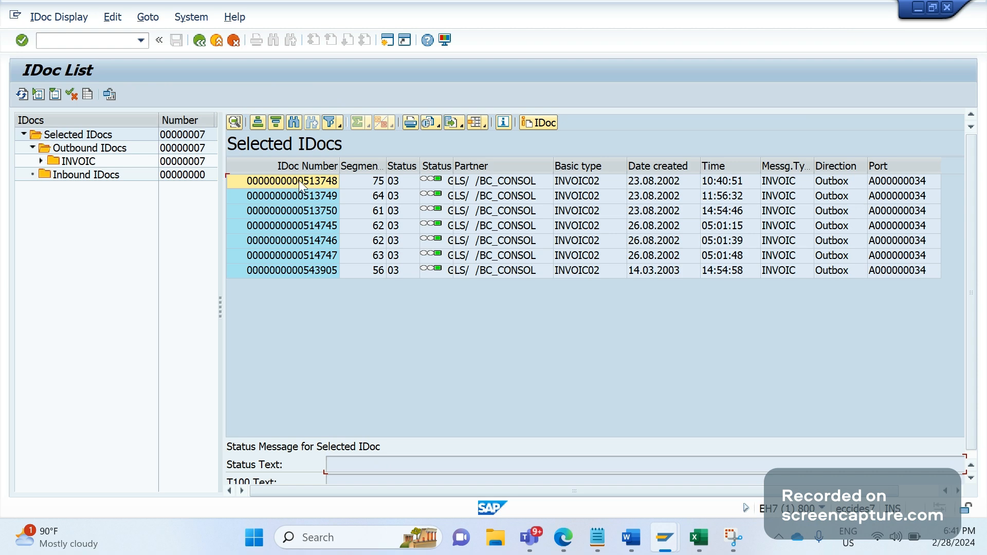
{"action": "double_click", "coordinate": [282, 180]}
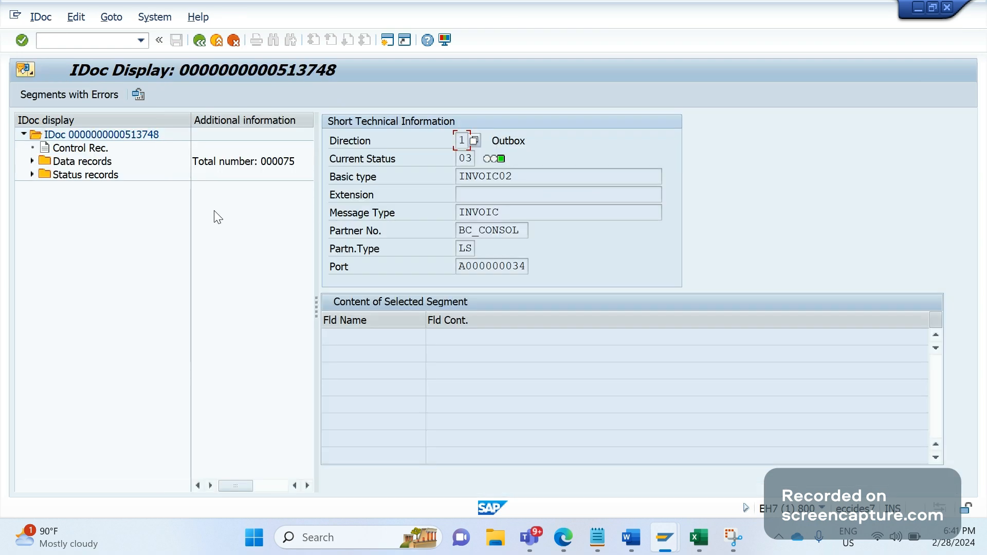
{"action": "left_click", "coordinate": [29, 161]}
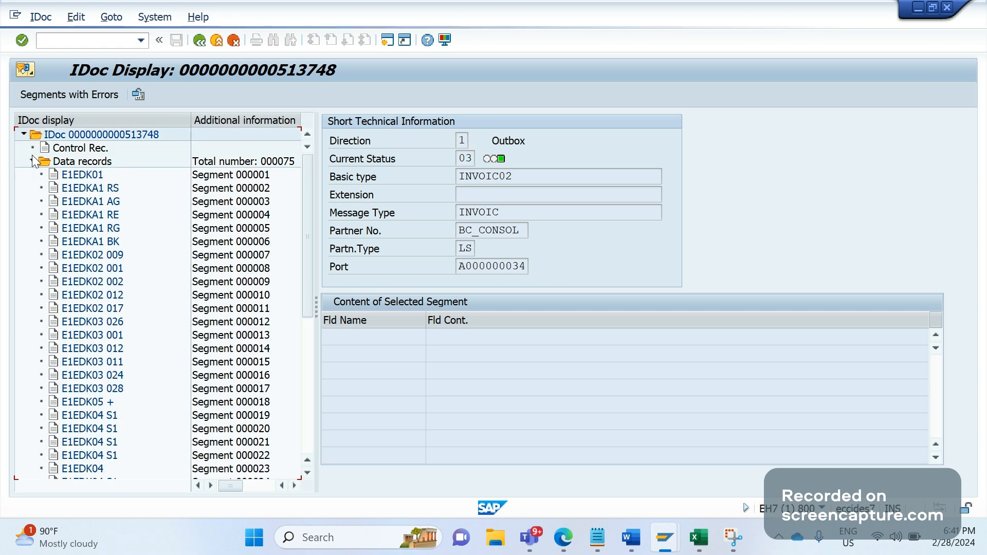
{"action": "left_click", "coordinate": [83, 174]}
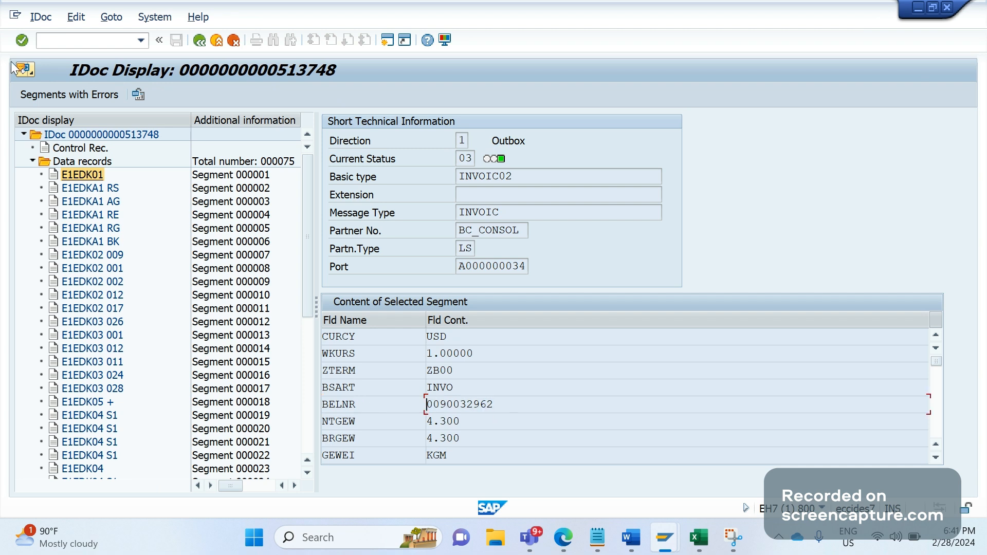
{"action": "type", "text": "/OV"}
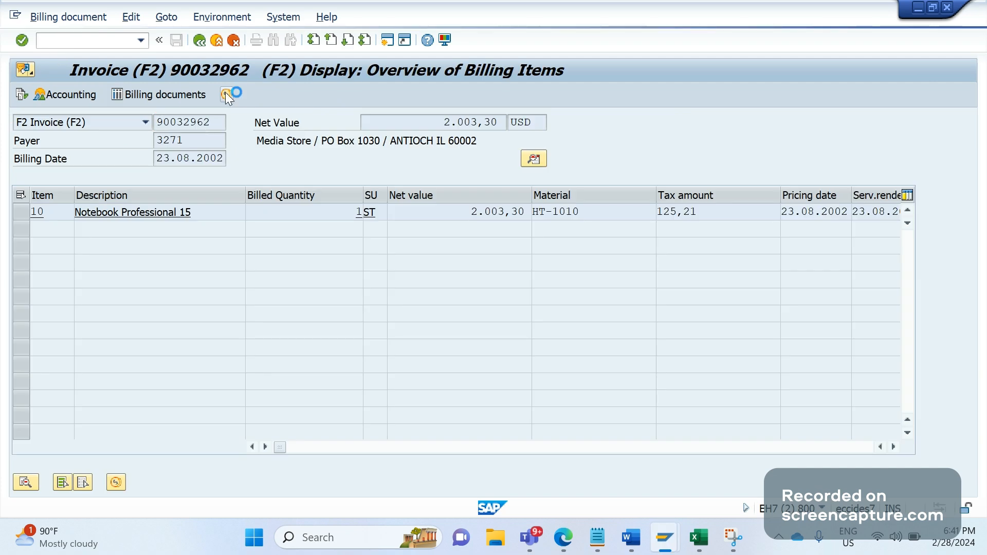
{"action": "left_click", "coordinate": [226, 95]}
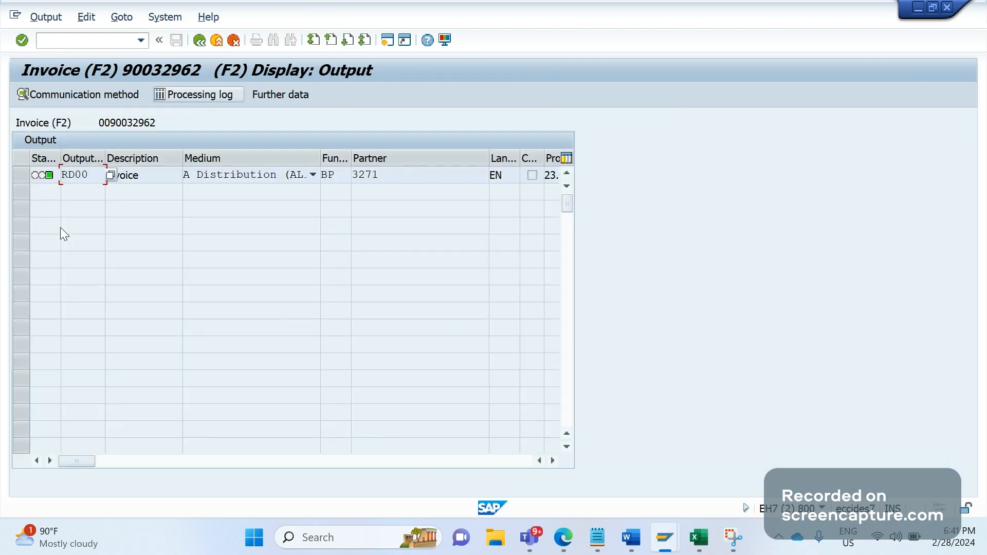
{"action": "mouse_move", "coordinate": [414, 179]}
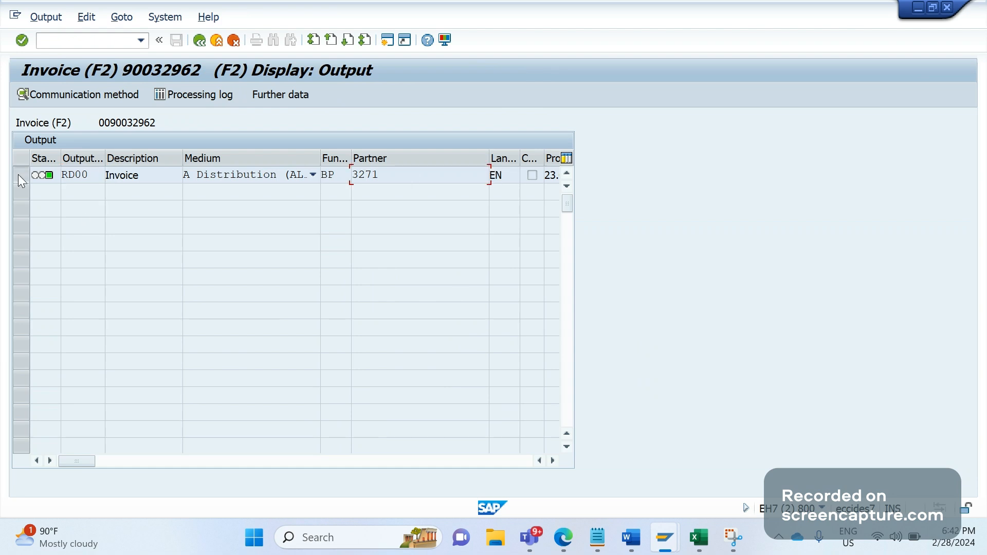
{"action": "left_click", "coordinate": [21, 175]}
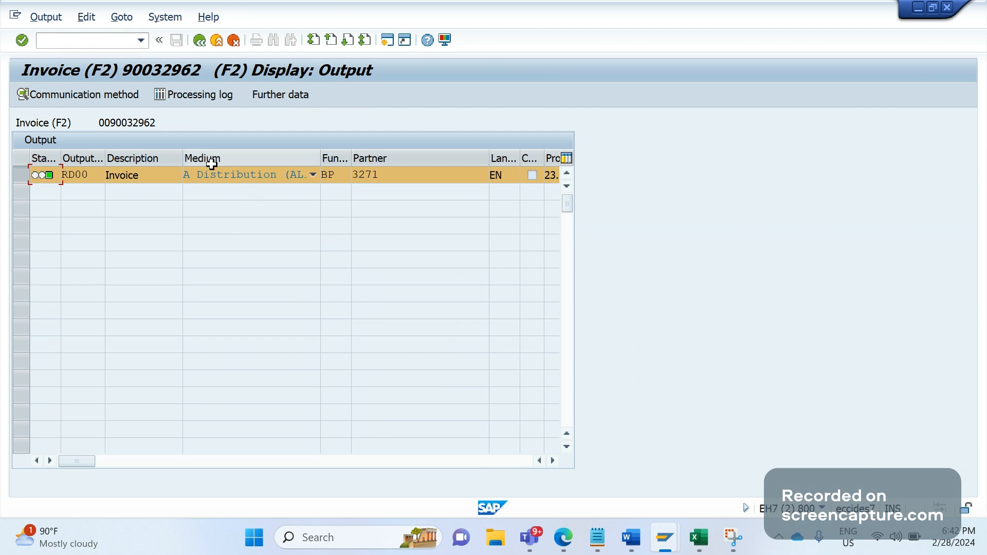
{"action": "left_click", "coordinate": [313, 175]}
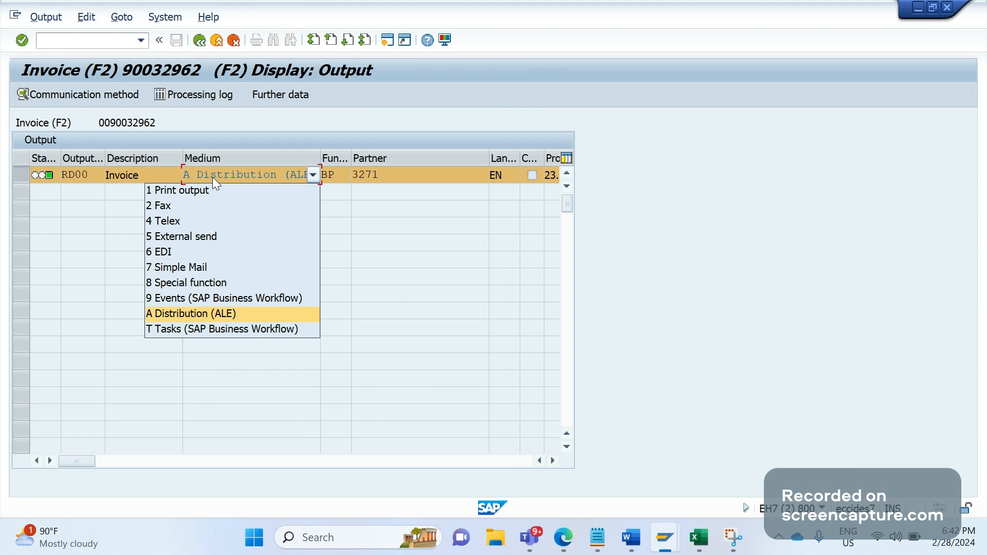
{"action": "left_click", "coordinate": [195, 313]}
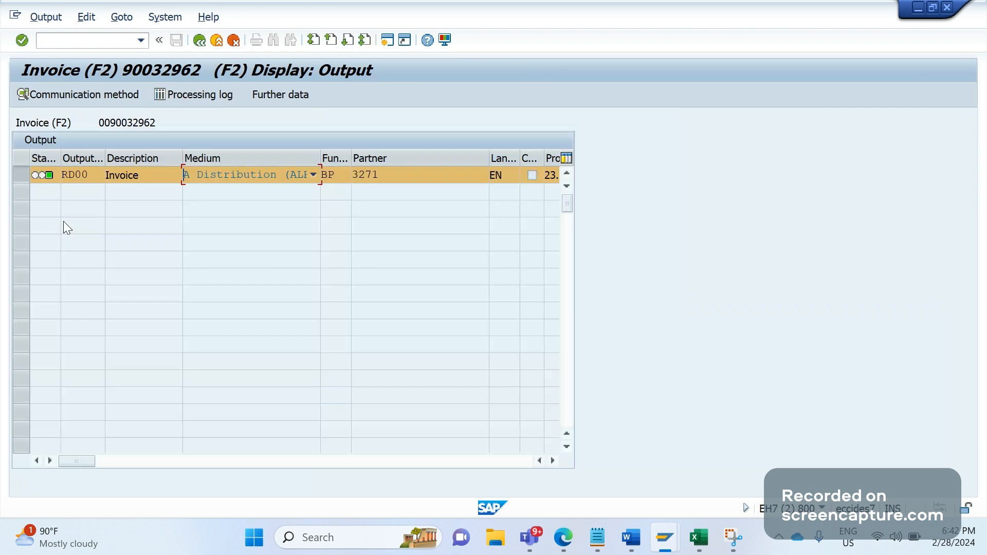
{"action": "mouse_move", "coordinate": [84, 203]}
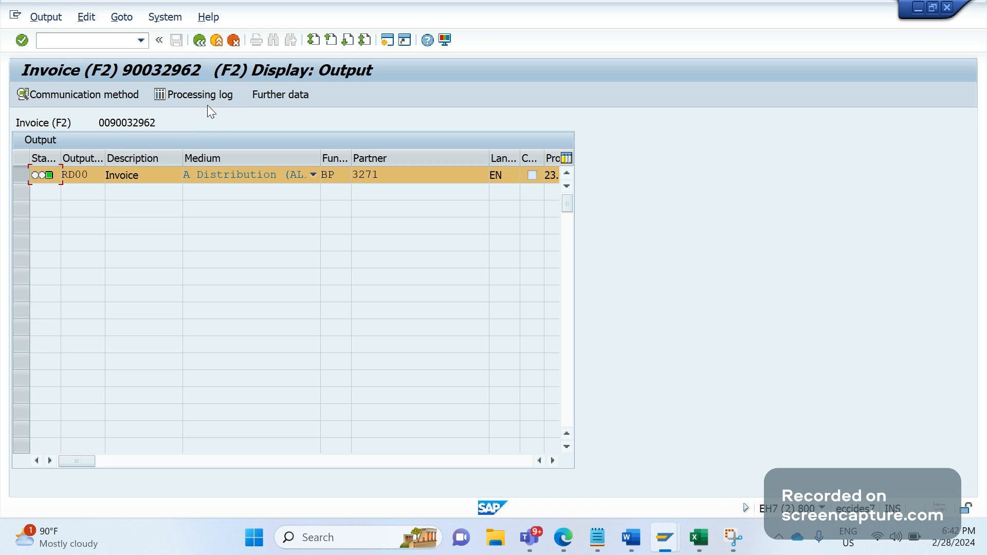
- From the invoice output's processing log, open IDoc 513748 and expand item segment E1EDP01
{"action": "left_click", "coordinate": [193, 95]}
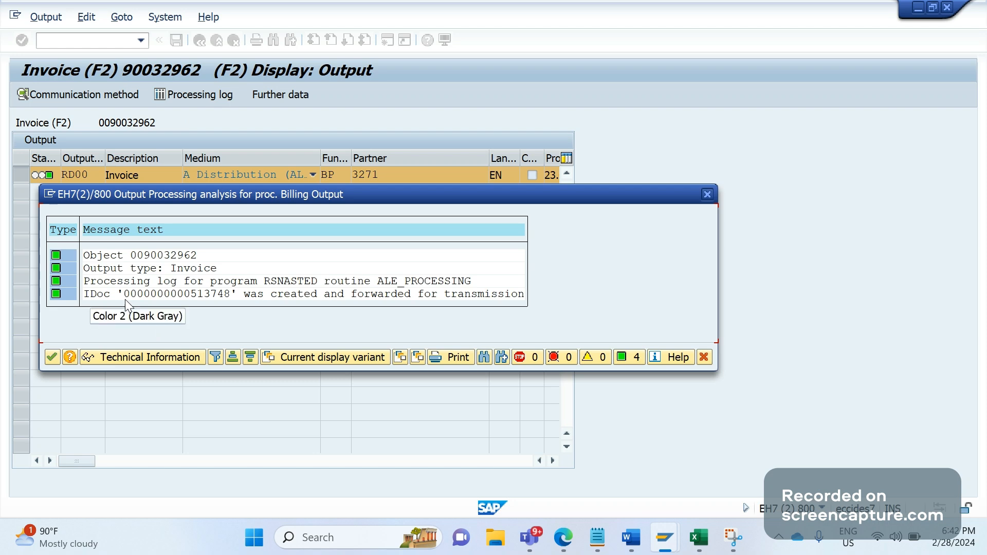
{"action": "mouse_move", "coordinate": [210, 321]}
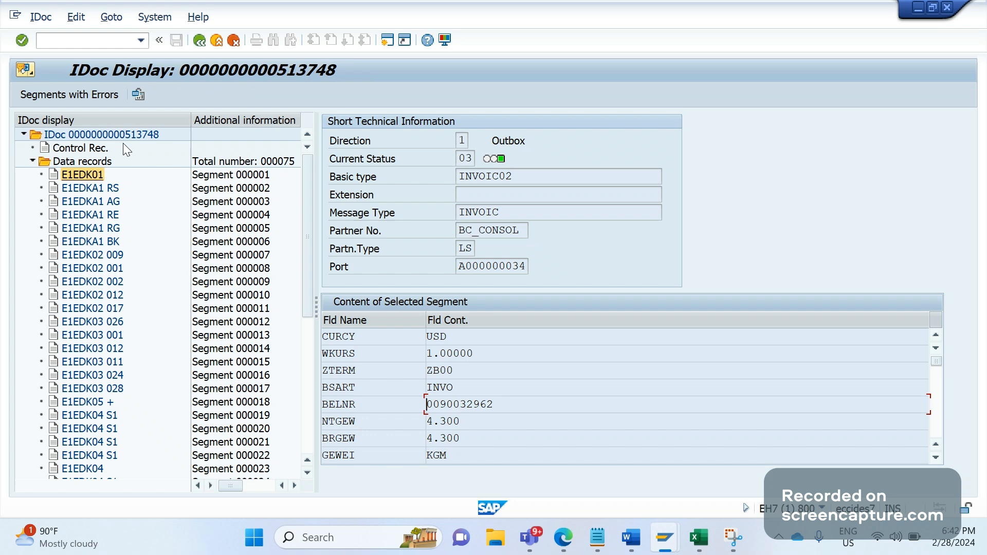
{"action": "mouse_move", "coordinate": [250, 286]}
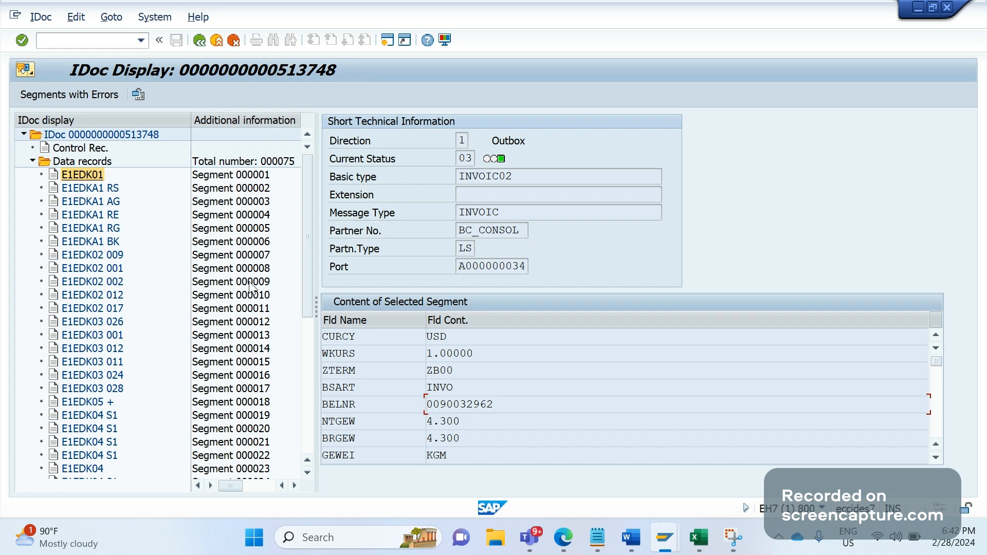
{"action": "scroll", "scroll_direction": "down", "scroll_amount": 3}
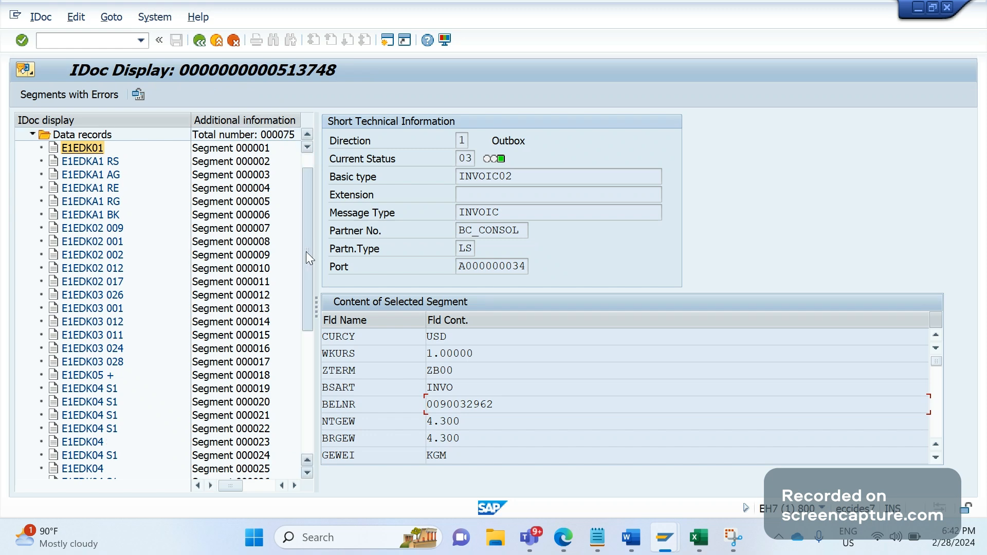
{"action": "scroll", "scroll_direction": "down", "scroll_amount": 3}
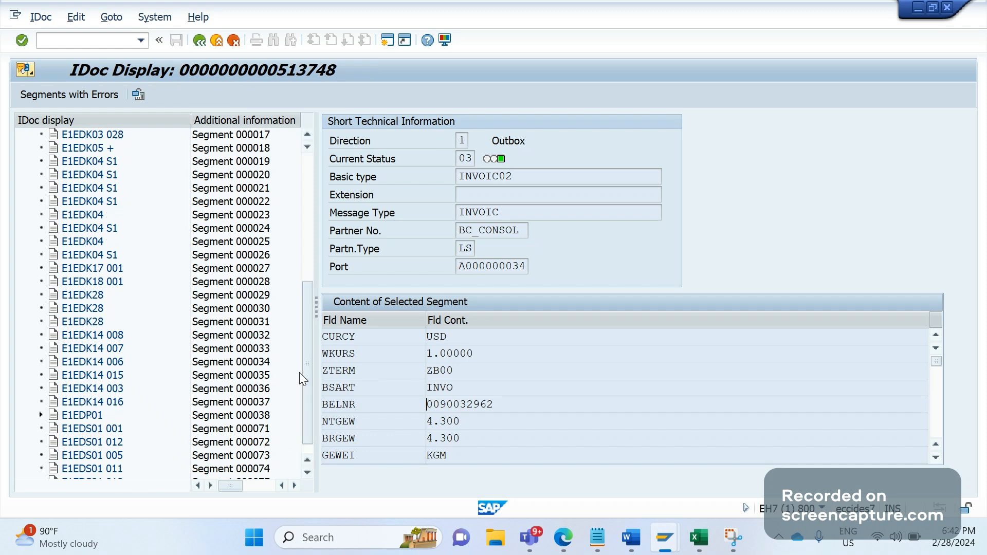
{"action": "scroll", "scroll_direction": "down", "scroll_amount": 3}
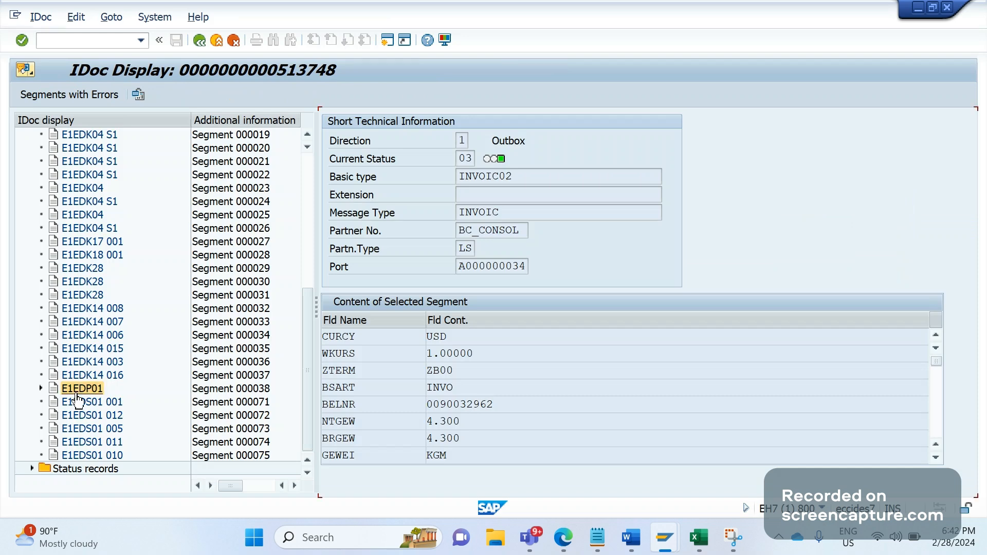
{"action": "left_click", "coordinate": [41, 388]}
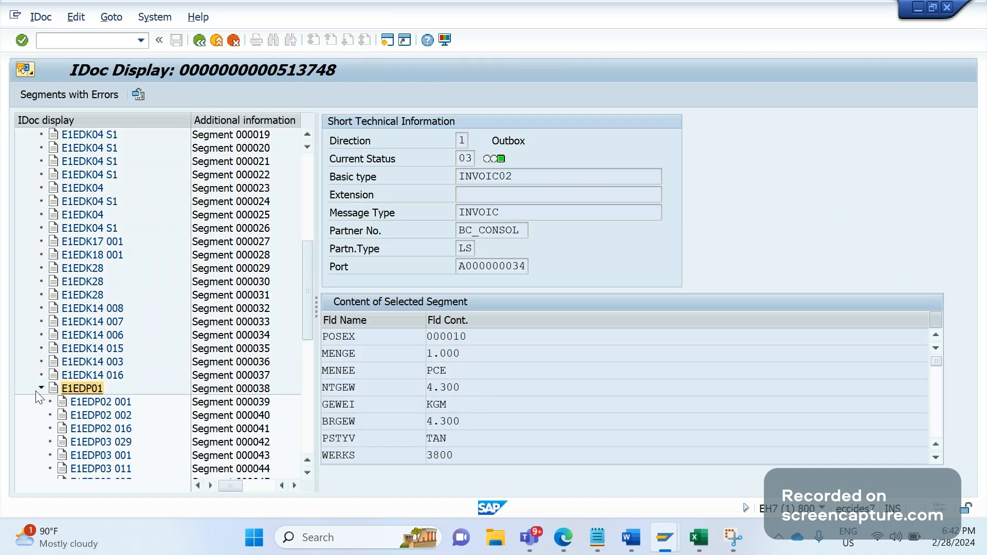
{"action": "scroll", "scroll_direction": "down", "scroll_amount": 3}
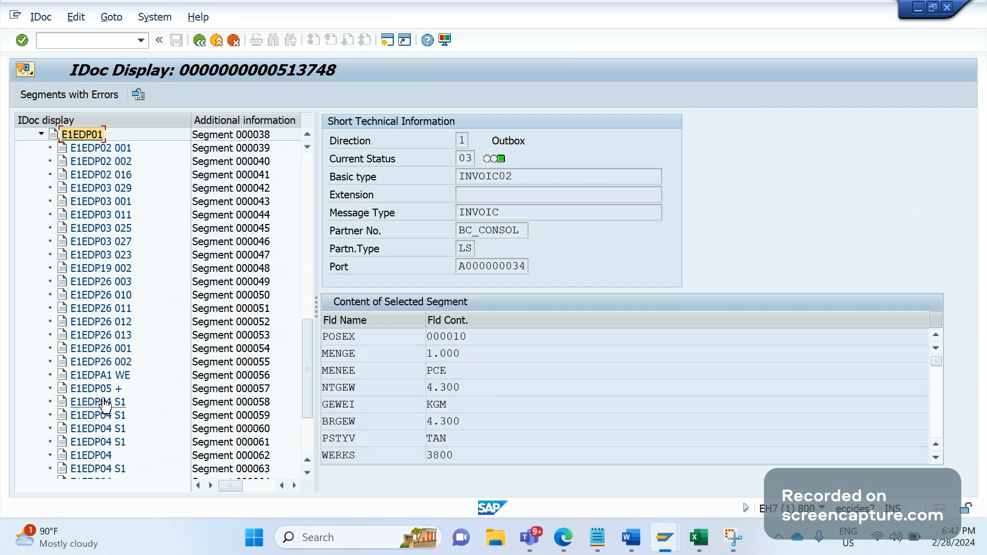
{"action": "mouse_move", "coordinate": [109, 398]}
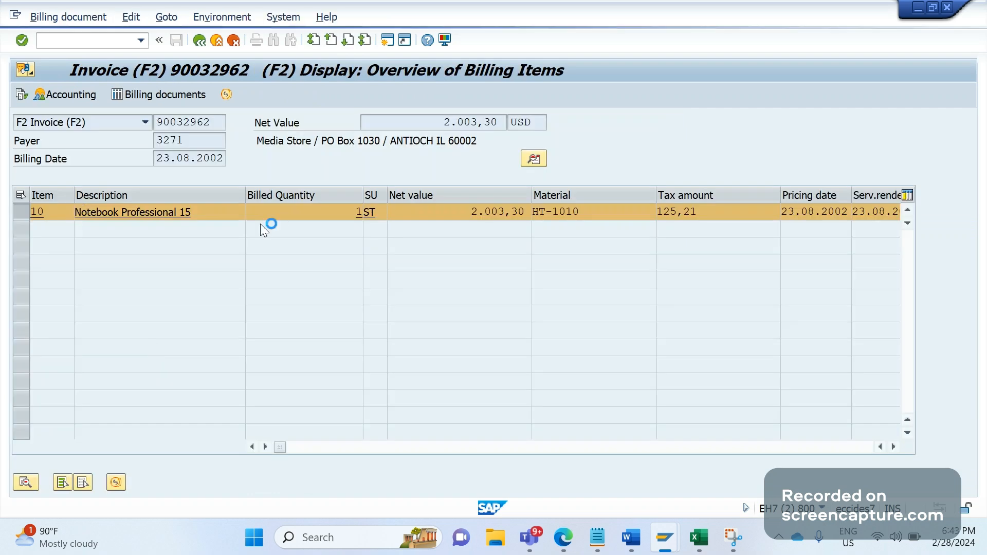
- View invoice item 10's details and its pricing conditions
{"action": "double_click", "coordinate": [132, 211]}
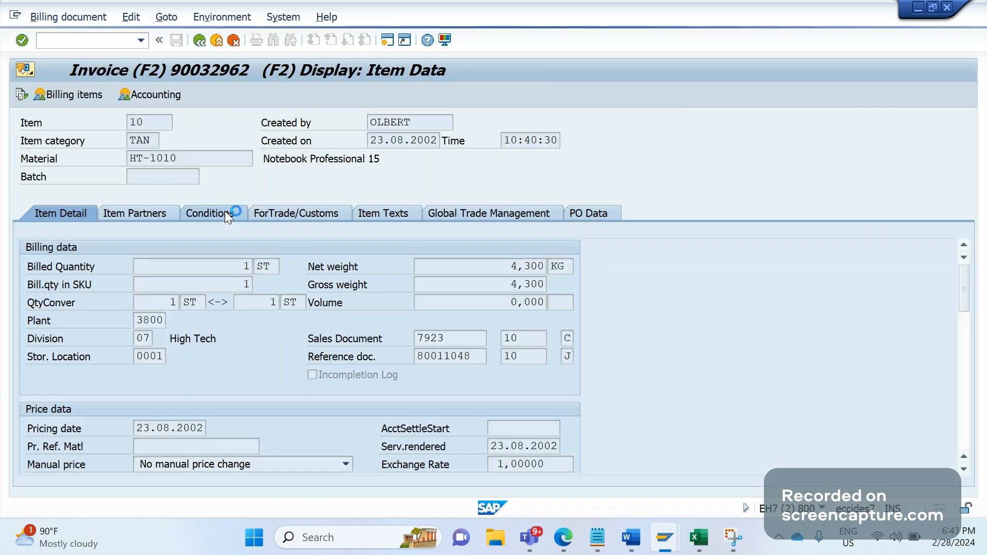
{"action": "left_click", "coordinate": [208, 214]}
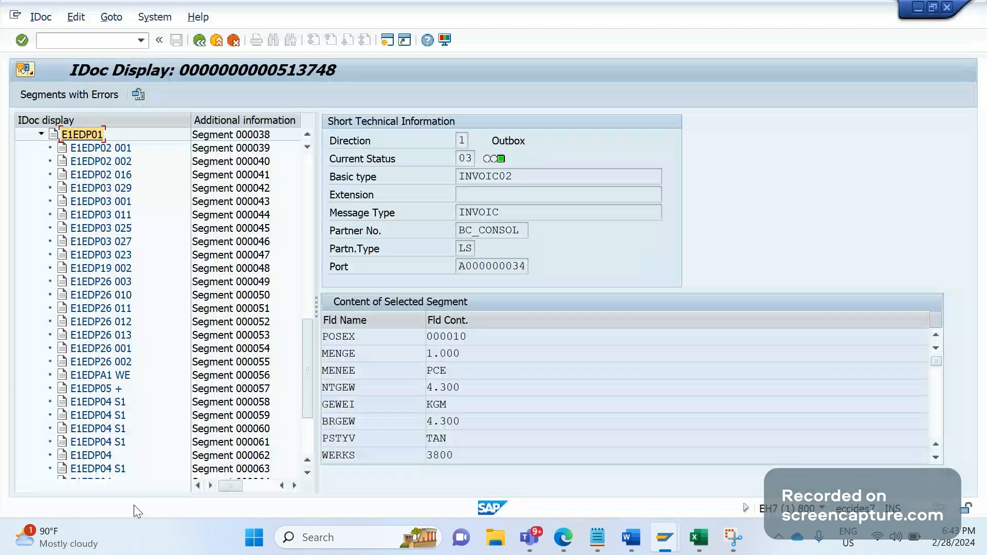
{"action": "mouse_move", "coordinate": [97, 397]}
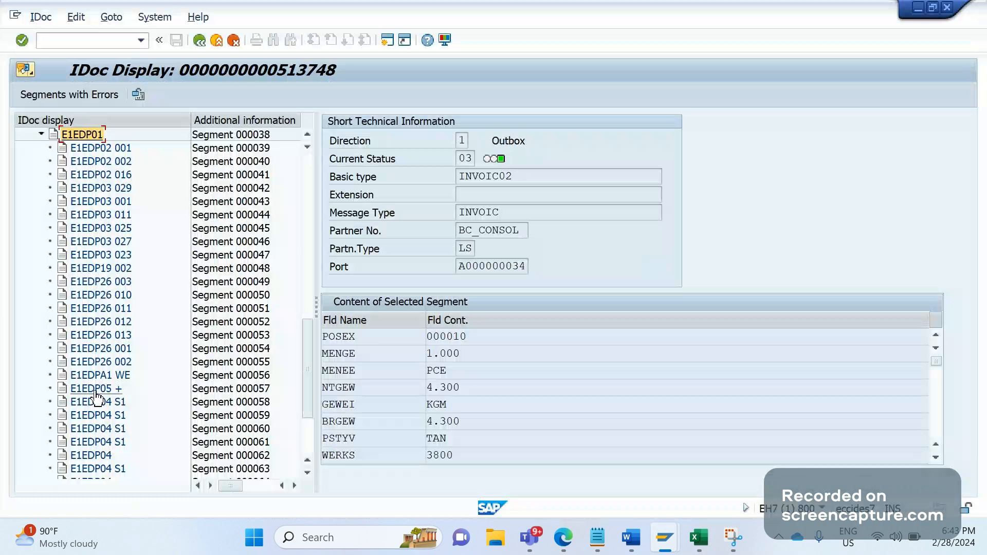
{"action": "mouse_move", "coordinate": [104, 400]}
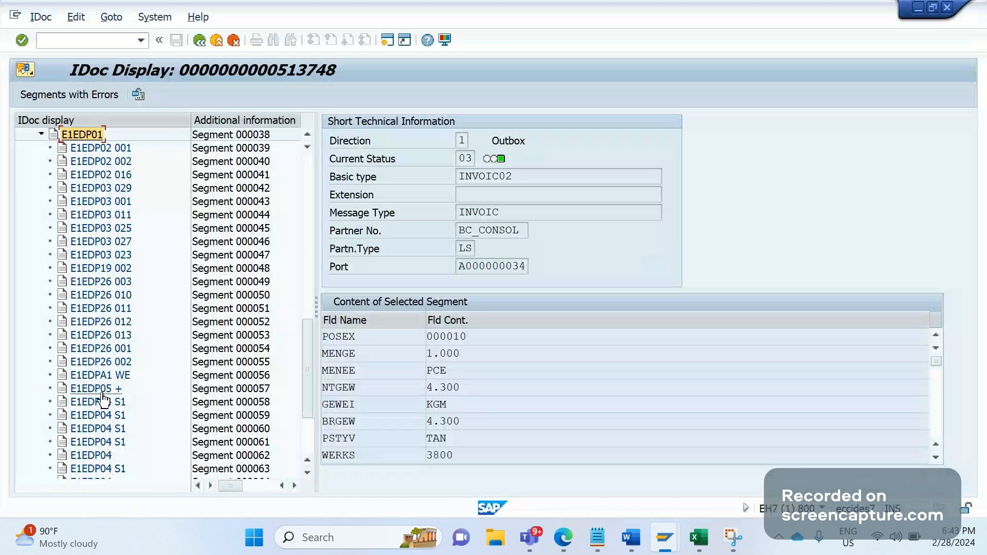
{"action": "mouse_move", "coordinate": [107, 396]}
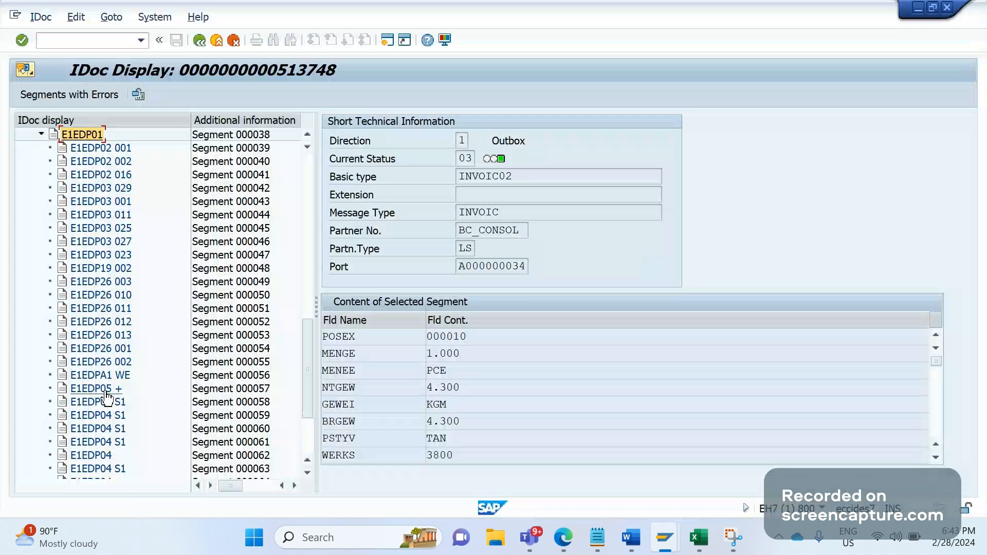
{"action": "mouse_move", "coordinate": [627, 537]}
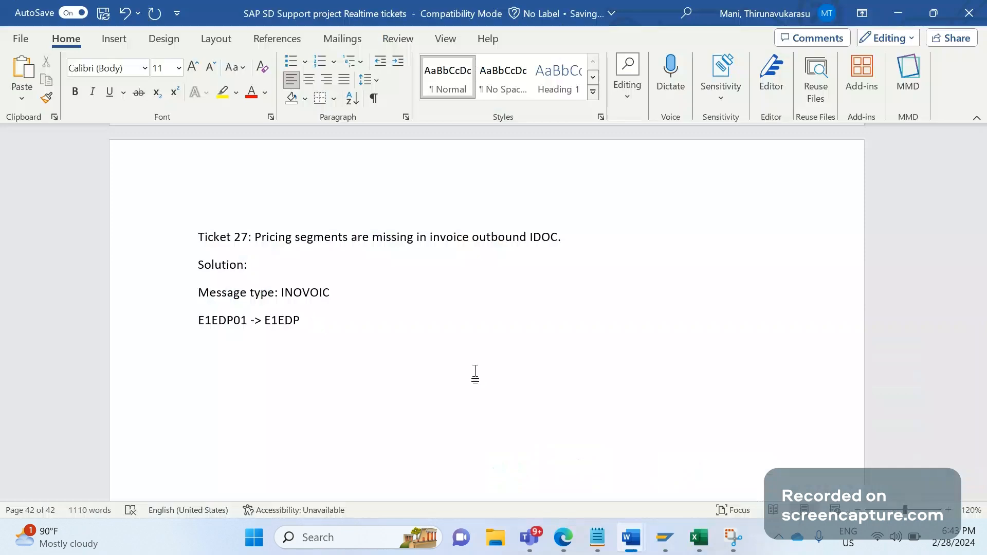
- Correct the segment note to 'E1EDP01 -> E1EDP05' and return to the SAP IDoc display
{"action": "type", "text": "05"}
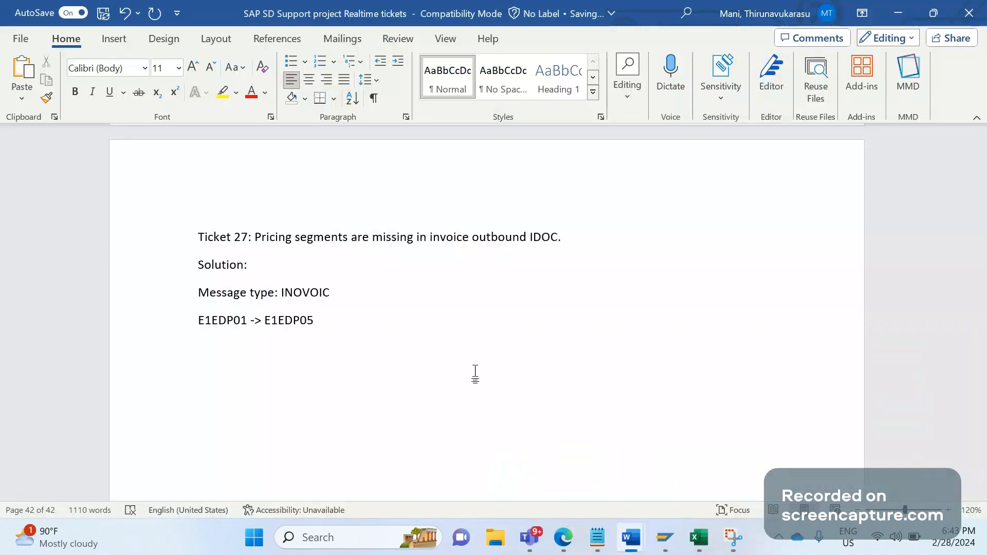
{"action": "left_click", "coordinate": [665, 538]}
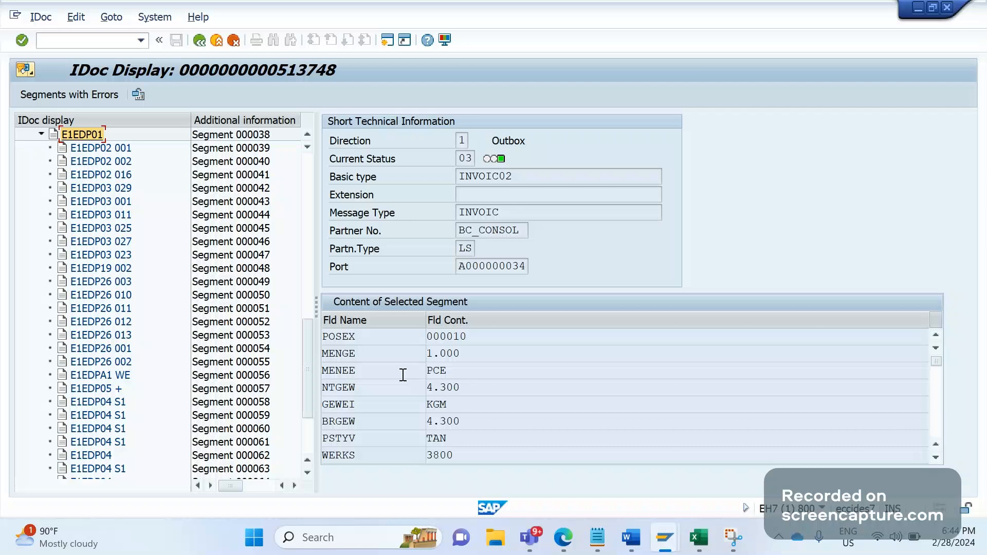
{"action": "mouse_move", "coordinate": [416, 442]}
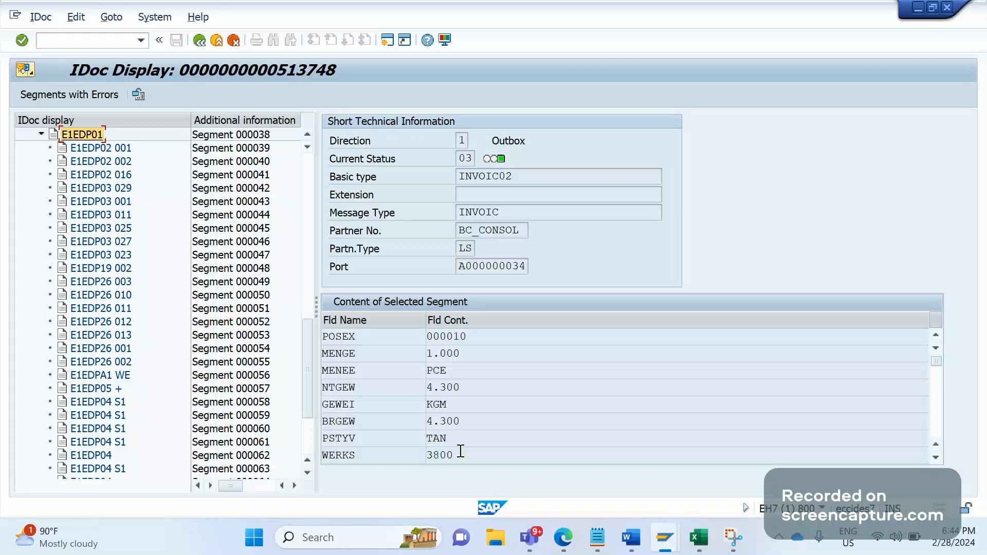
{"action": "mouse_move", "coordinate": [582, 478]}
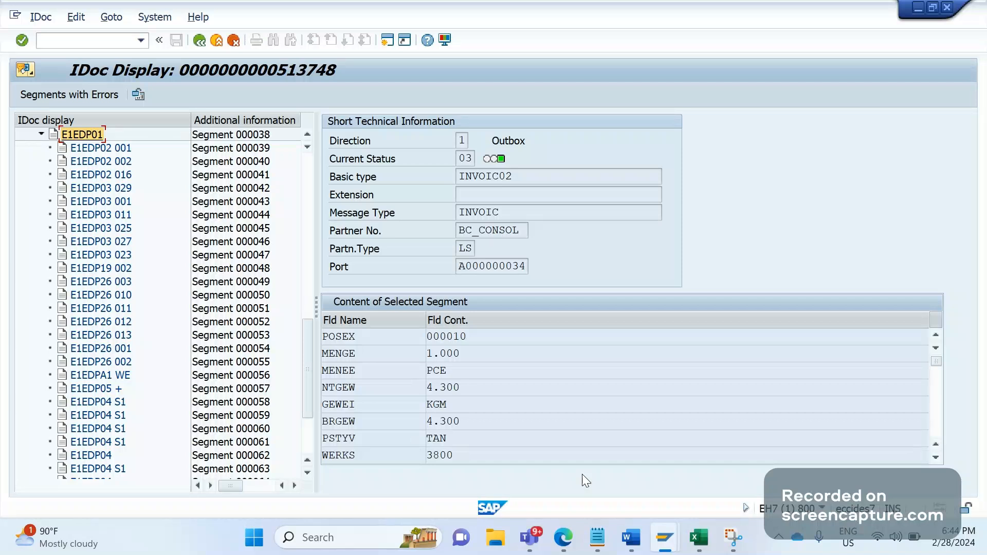
- Enter a /O transaction in the command field to reach invoice 90032962's billing items overview
{"action": "left_click", "coordinate": [78, 41]}
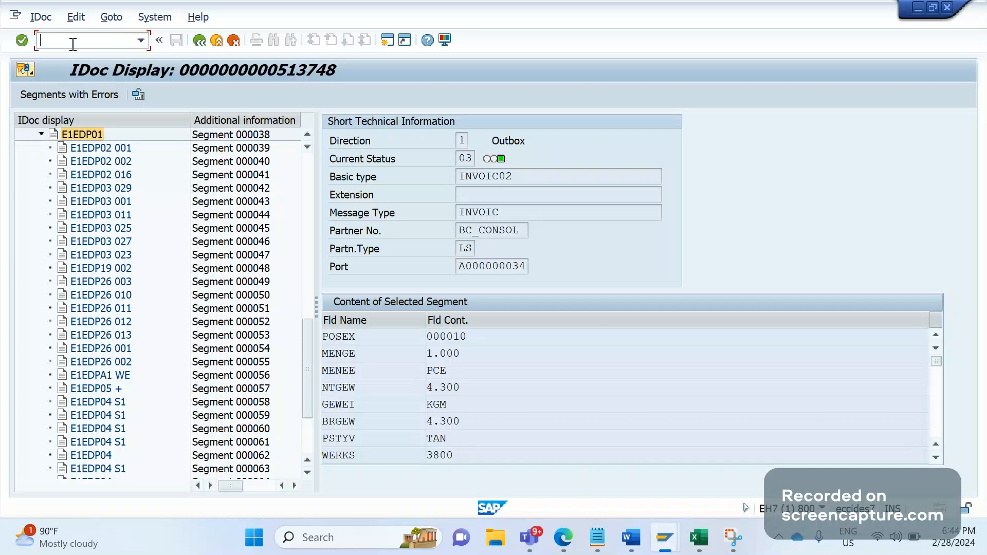
{"action": "type", "text": "/OV"}
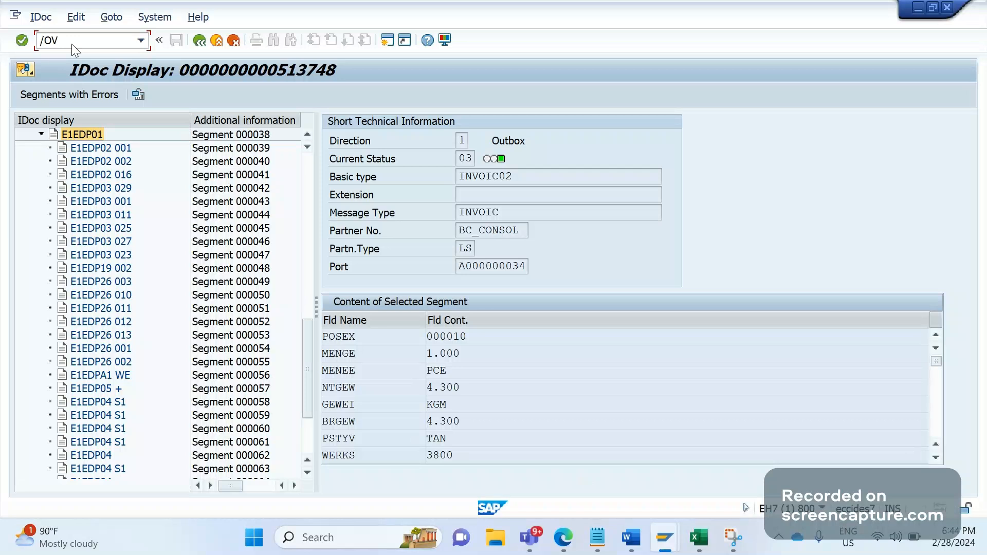
{"action": "type", "text": "/"}
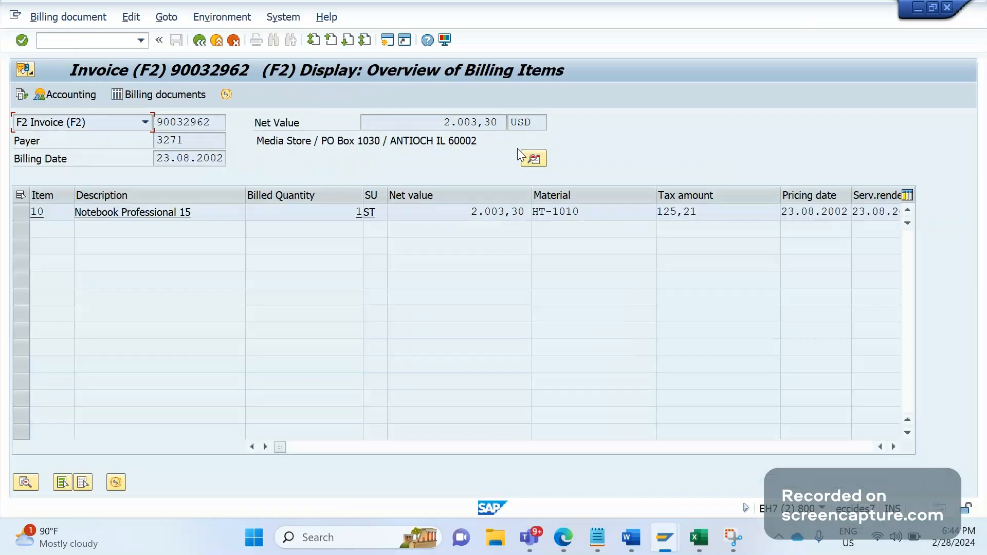
- Check the invoice header's price data showing pricing procedure RVCXUS
{"action": "left_click", "coordinate": [532, 157]}
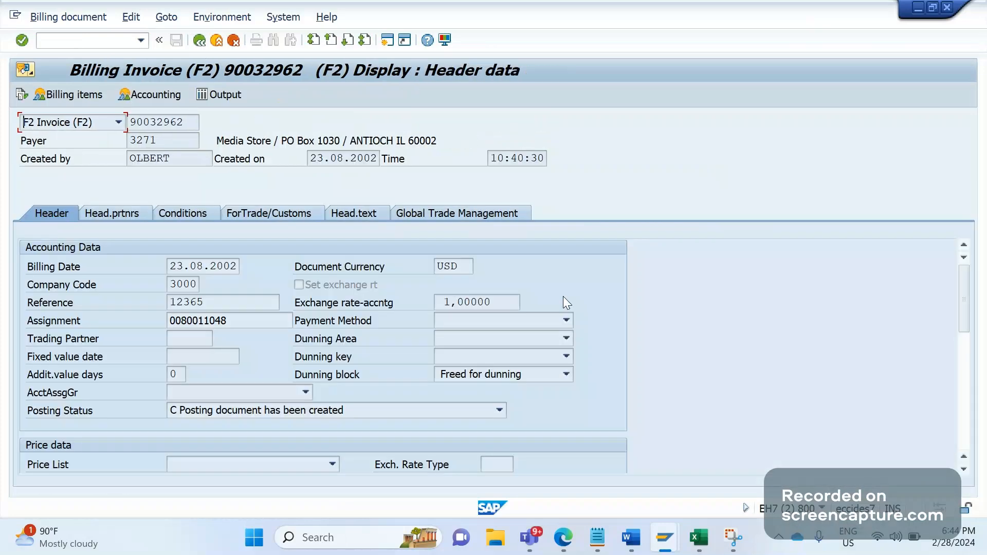
{"action": "scroll", "scroll_direction": "down", "scroll_amount": 3}
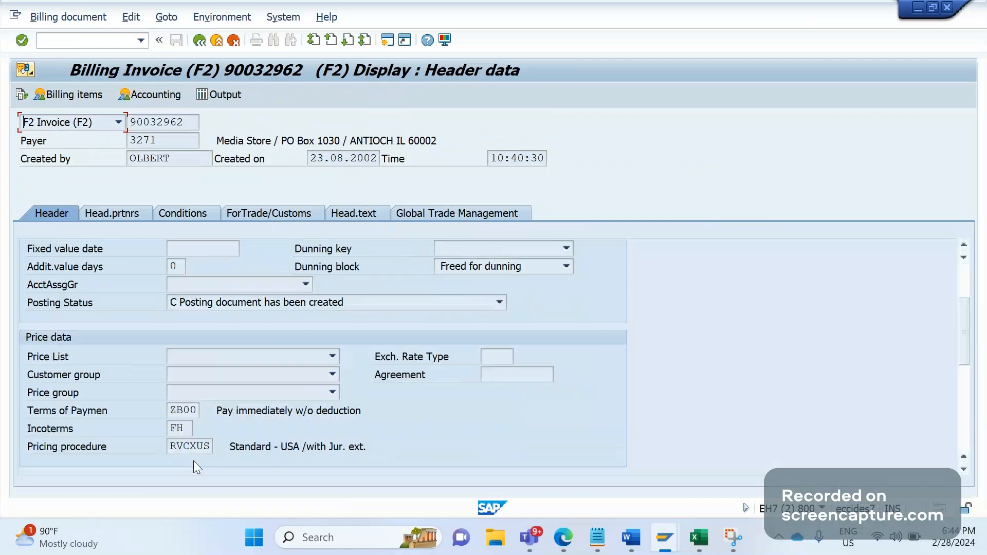
{"action": "left_click", "coordinate": [190, 445]}
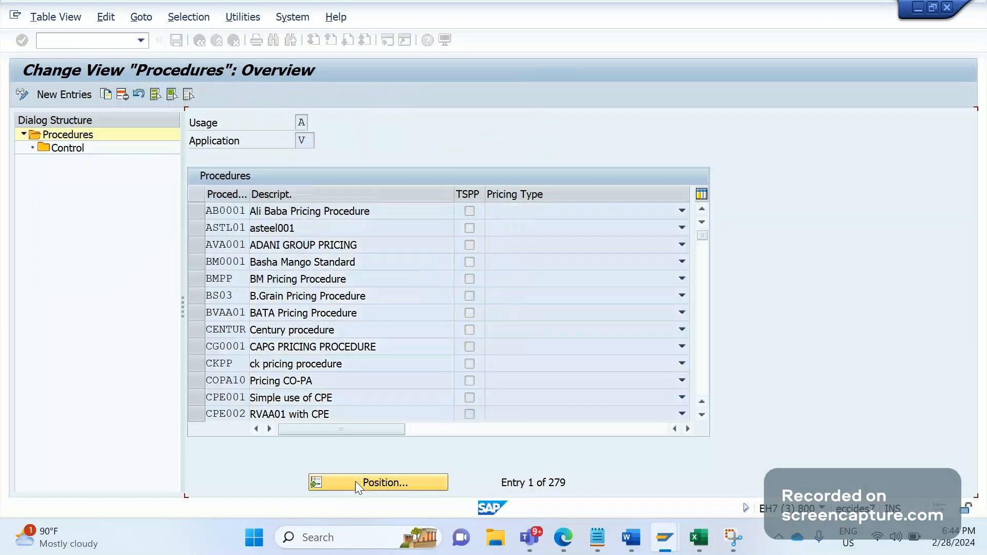
- Position the procedures list on RVCXUS and open its Control data with 63 condition steps
{"action": "left_click", "coordinate": [378, 483]}
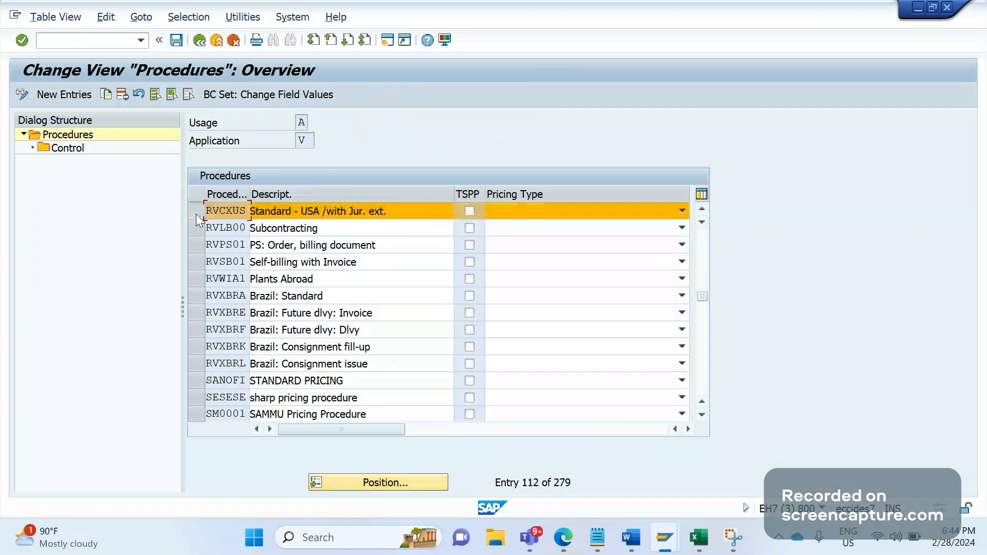
{"action": "left_click", "coordinate": [67, 148]}
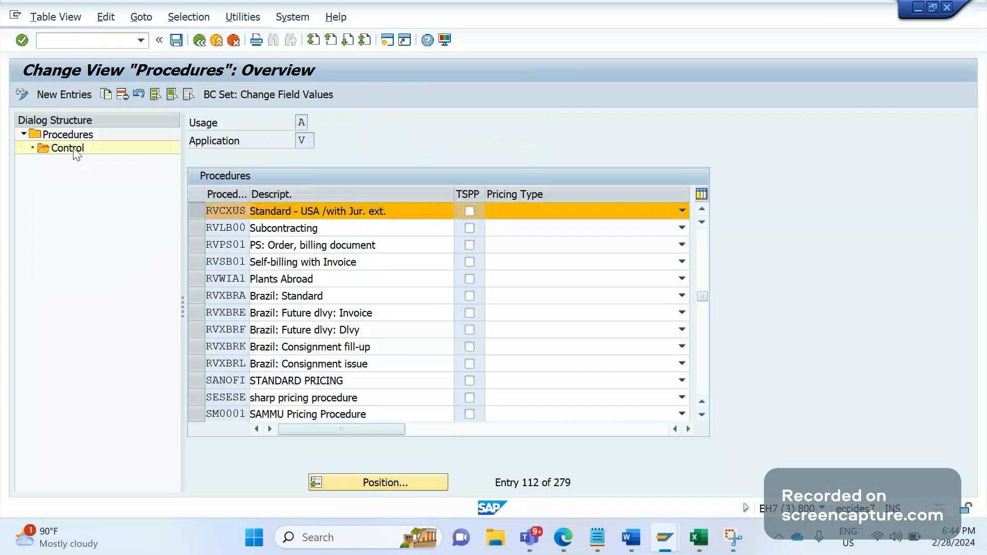
{"action": "double_click", "coordinate": [67, 148]}
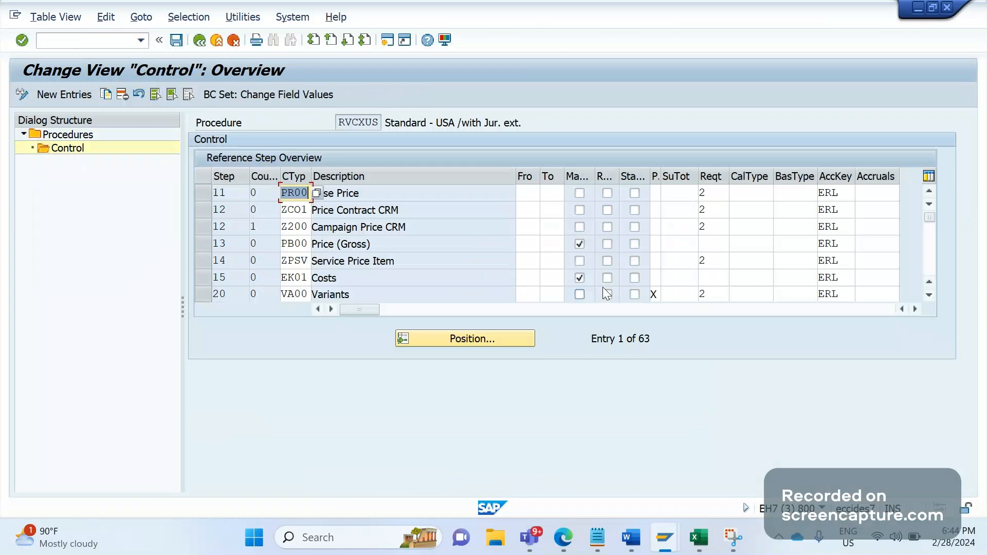
{"action": "mouse_move", "coordinate": [458, 247]}
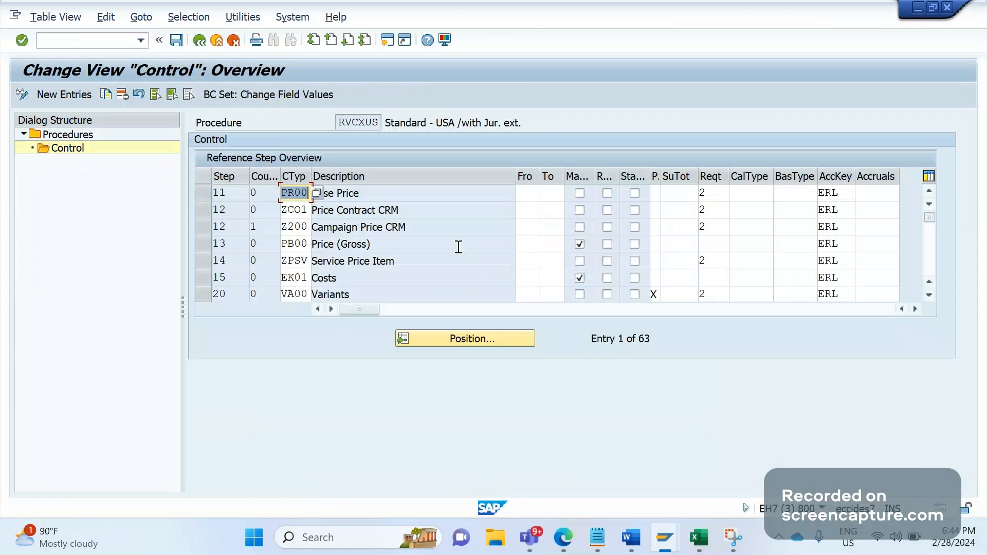
{"action": "mouse_move", "coordinate": [235, 198]}
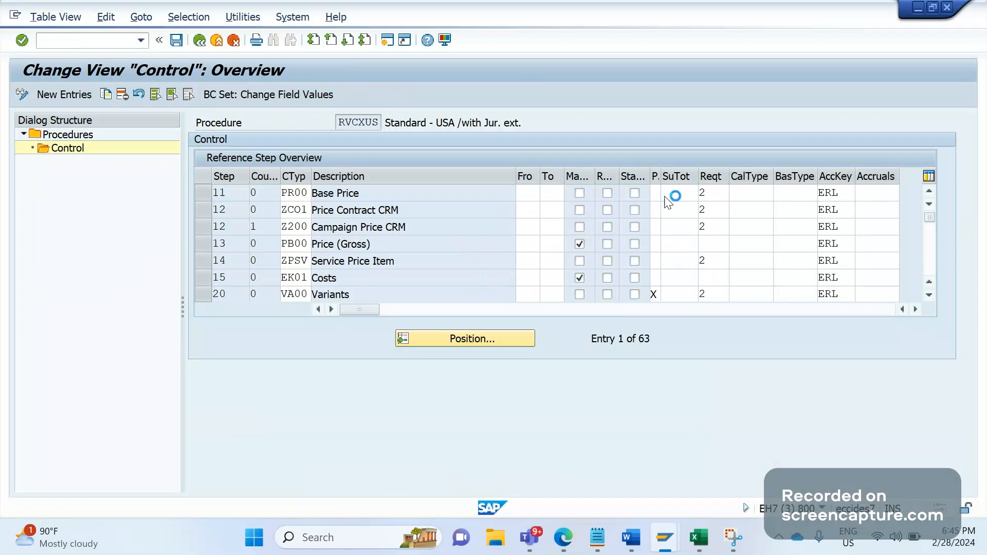
{"action": "left_click", "coordinate": [655, 193]}
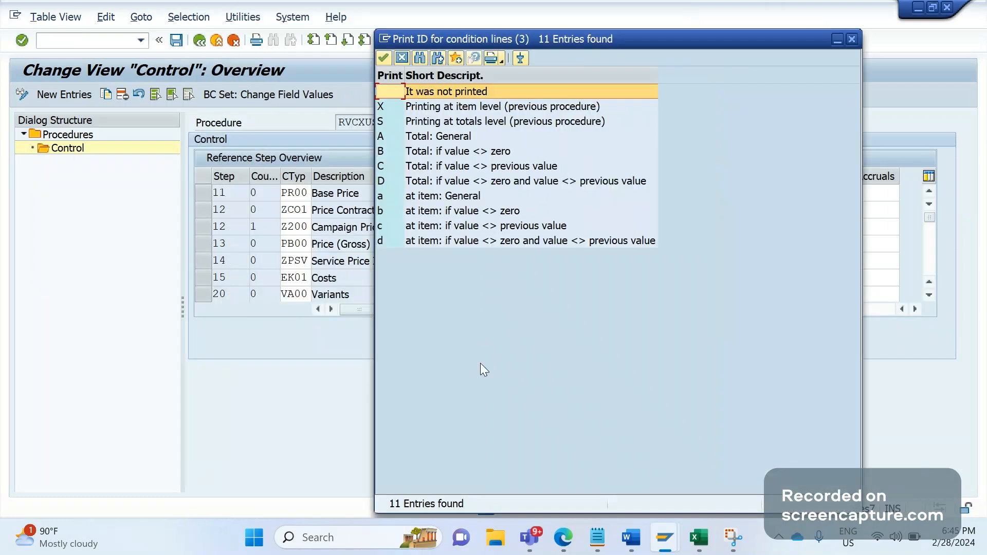
{"action": "mouse_move", "coordinate": [397, 299]}
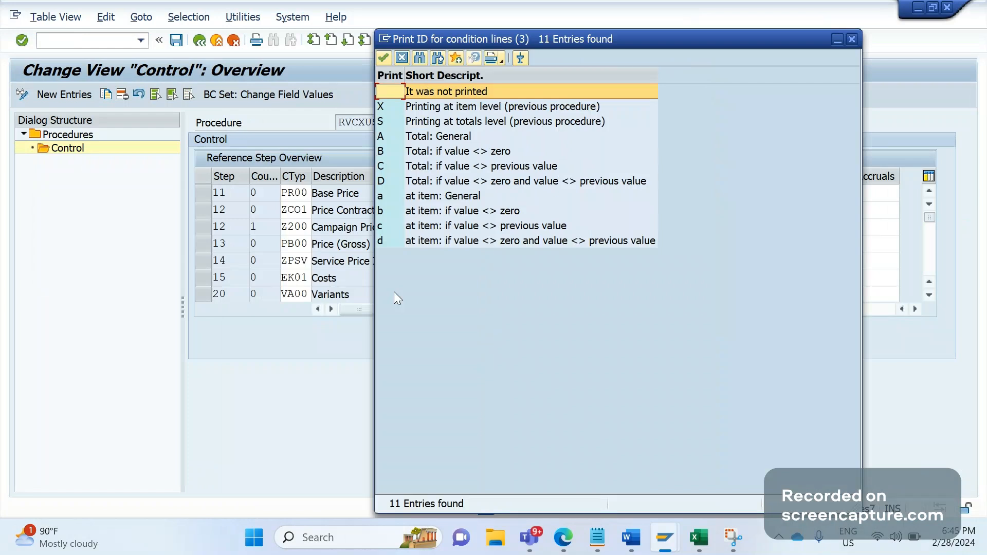
{"action": "left_click", "coordinate": [442, 196]}
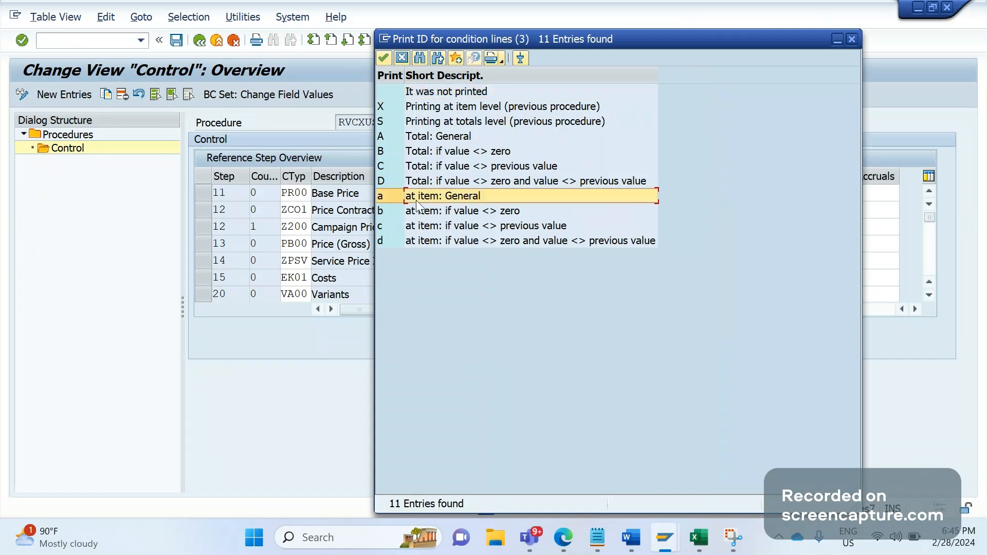
{"action": "left_click", "coordinate": [464, 209]}
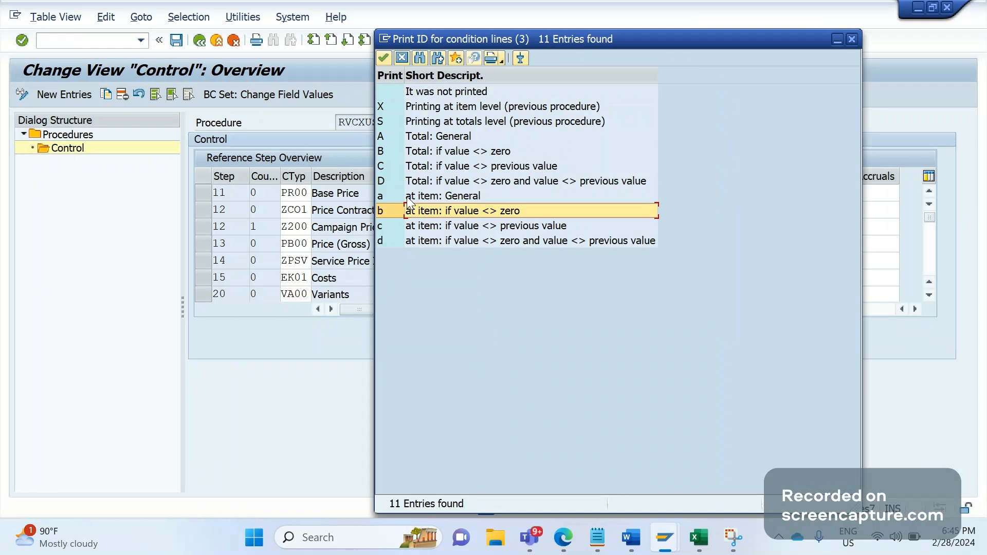
{"action": "mouse_move", "coordinate": [453, 294]}
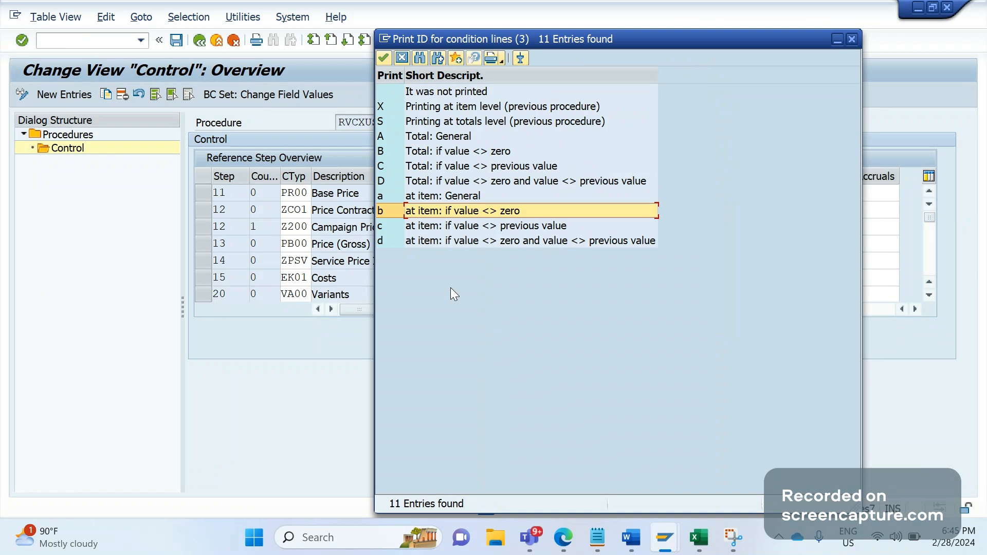
{"action": "mouse_move", "coordinate": [394, 230]}
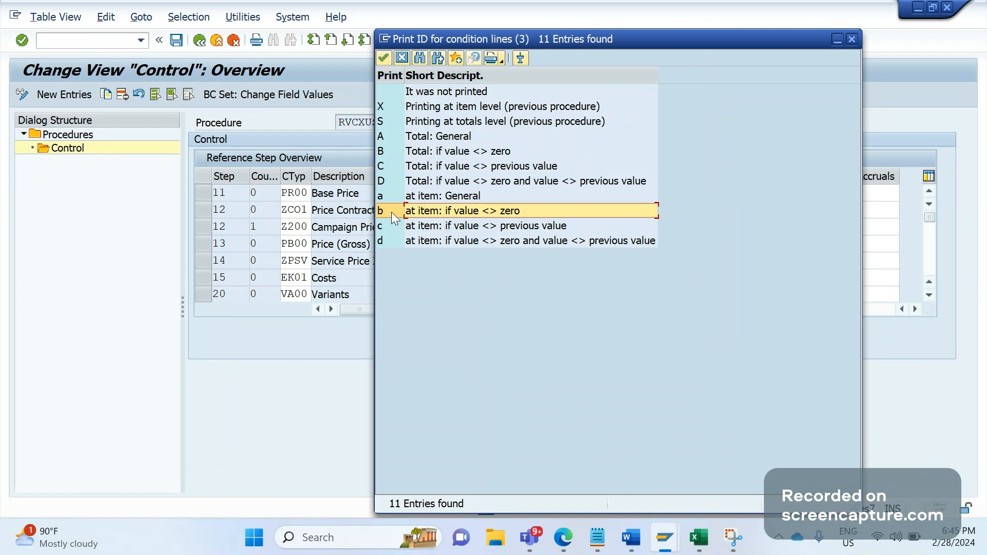
{"action": "mouse_move", "coordinate": [405, 220]}
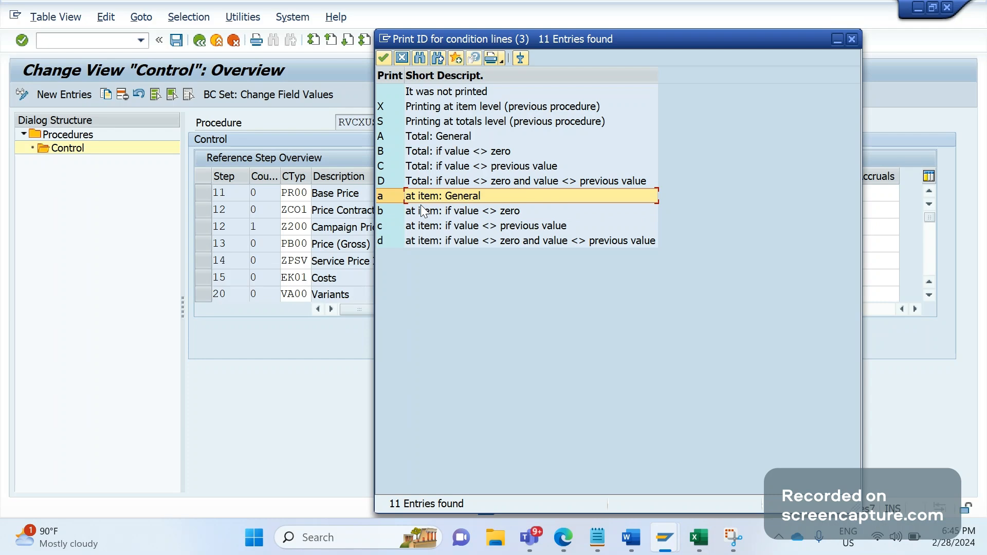
{"action": "left_click", "coordinate": [462, 211]}
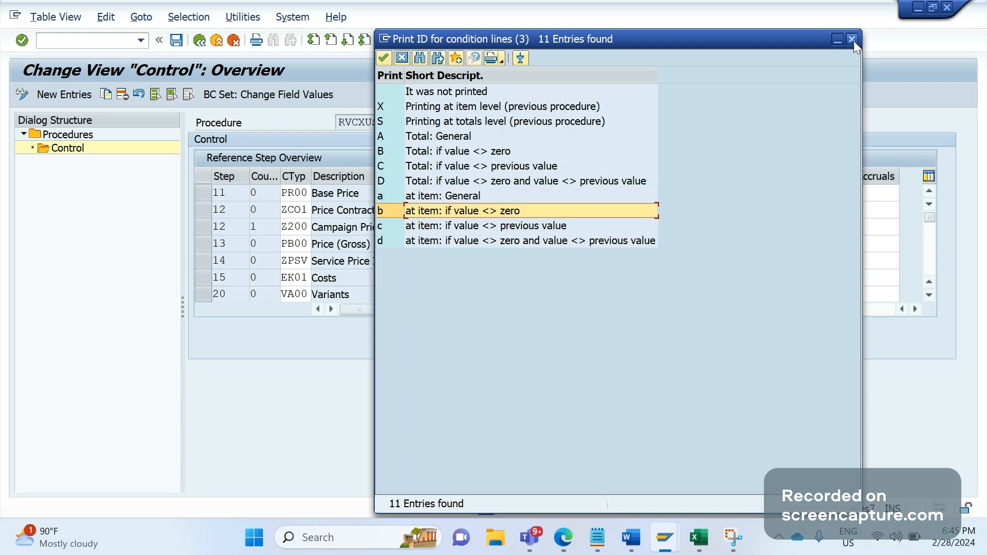
{"action": "mouse_move", "coordinate": [851, 40]}
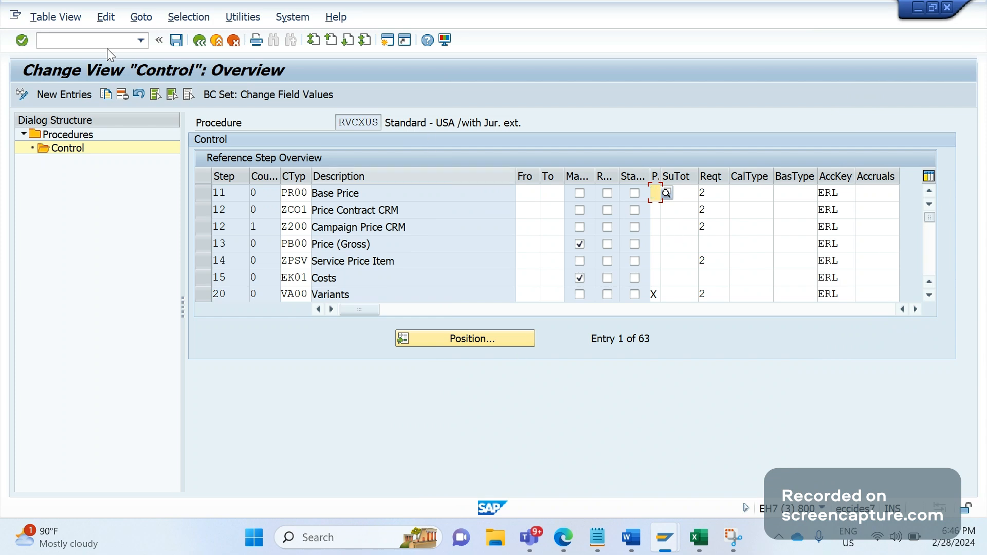
- Launch the Data Browser SE16 in a new session via /OSE16
{"action": "type", "text": "/OSE1"}
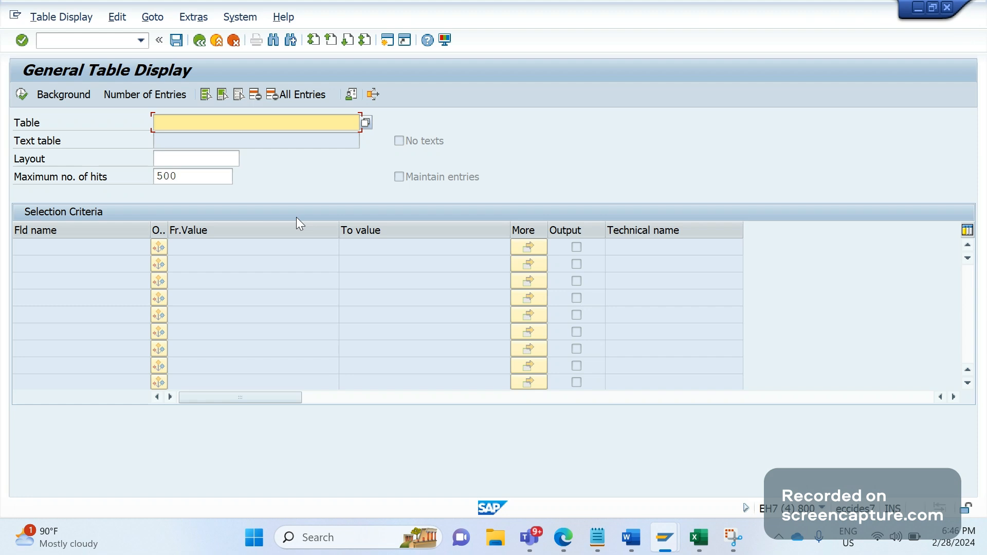
- Enter table name T683S in SE16N, correcting a first attempt of T687
{"action": "type", "text": "T687"}
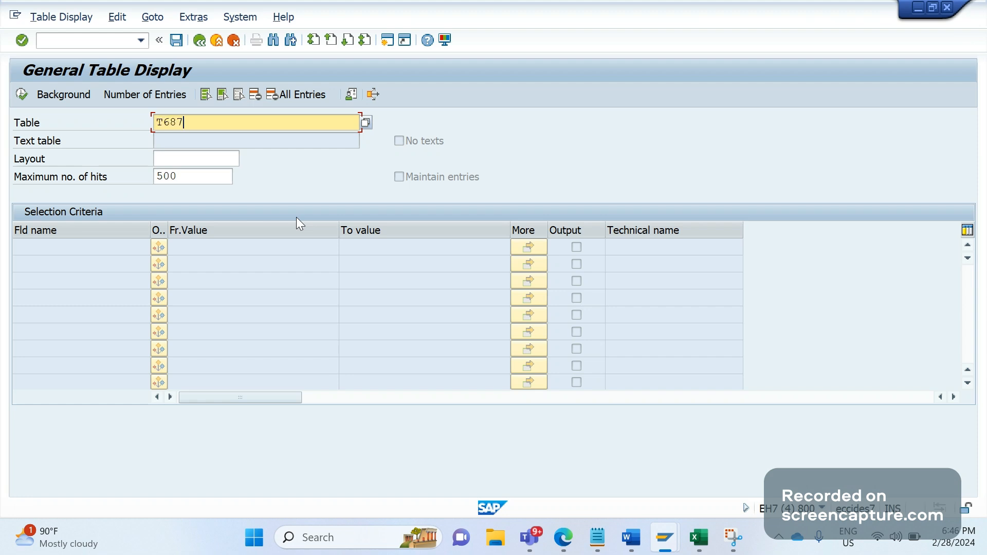
{"action": "type", "text": "T683S"}
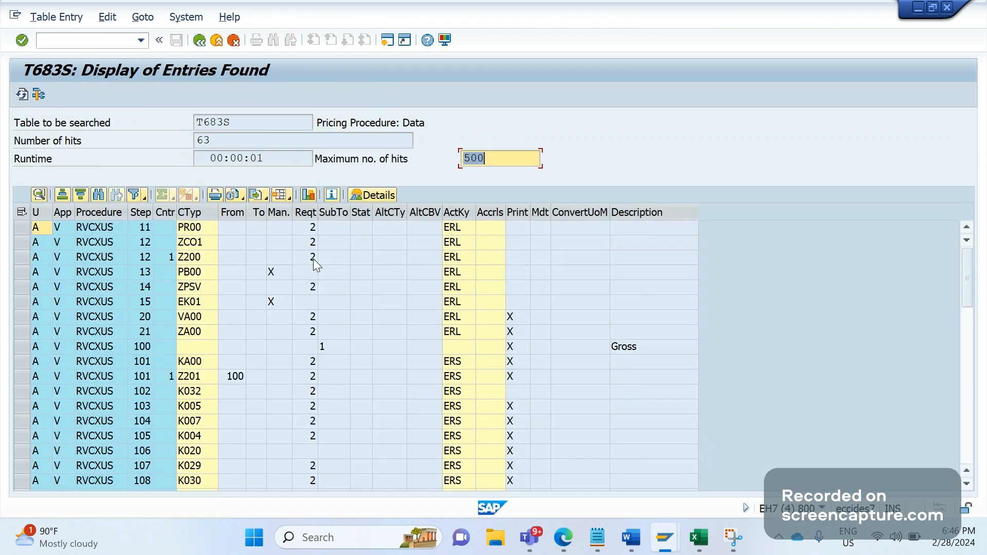
{"action": "mouse_move", "coordinate": [333, 213]}
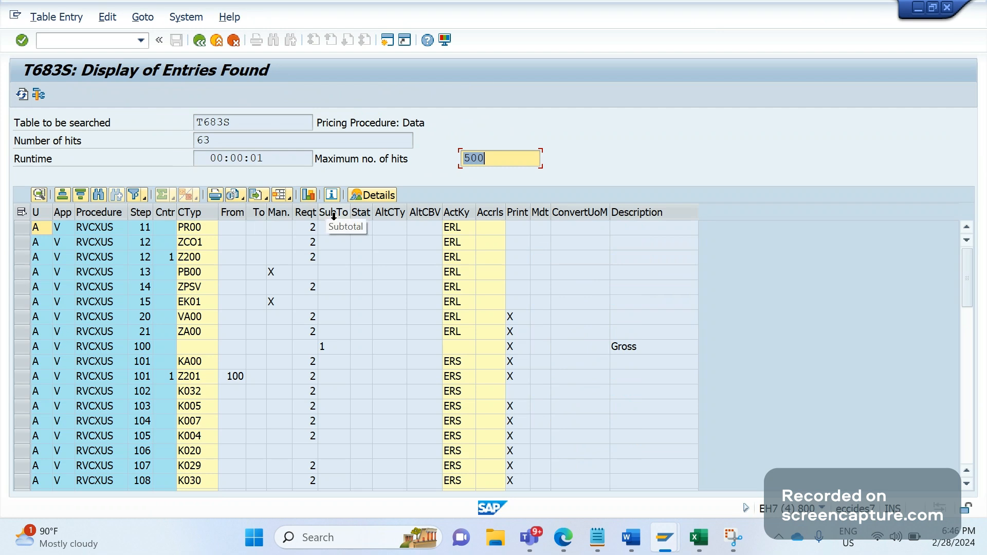
{"action": "mouse_move", "coordinate": [409, 253]}
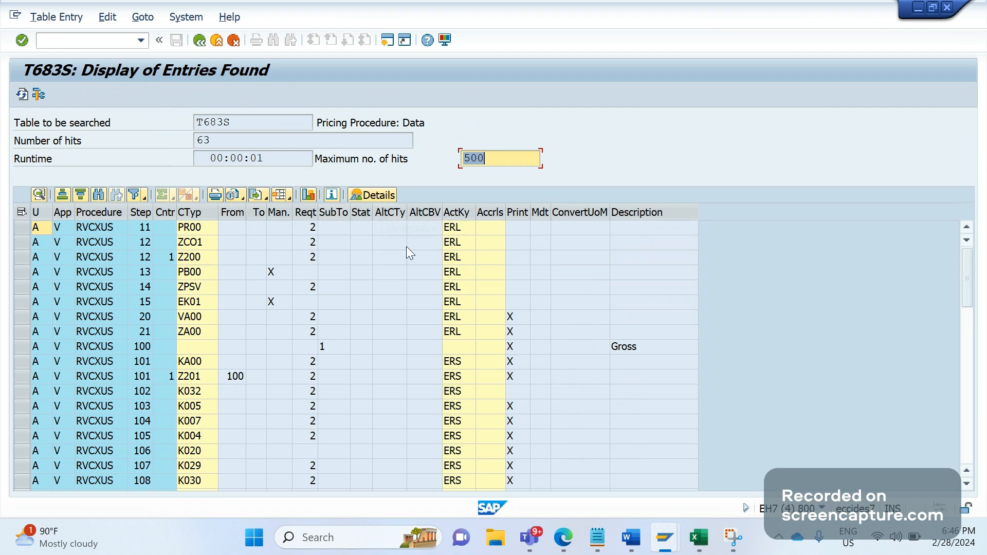
{"action": "mouse_move", "coordinate": [521, 231]}
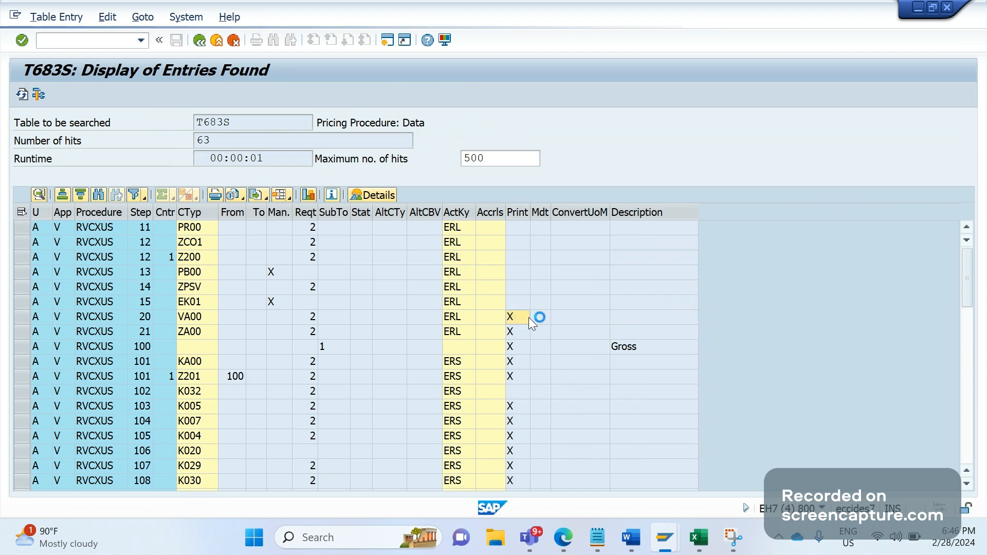
- List the Print ID options for condition lines from the T683S Print column and scroll through them
{"action": "left_click", "coordinate": [517, 317]}
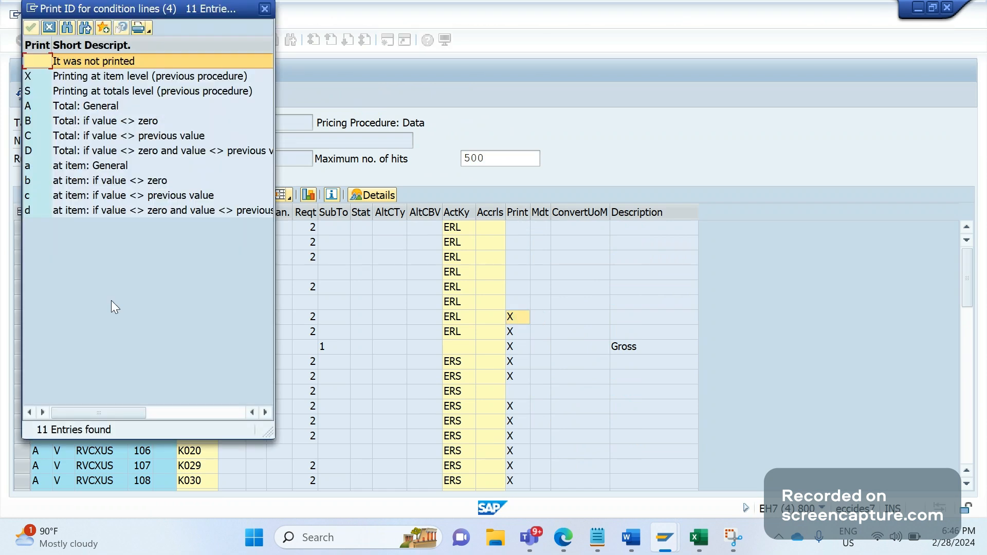
{"action": "mouse_move", "coordinate": [564, 282]}
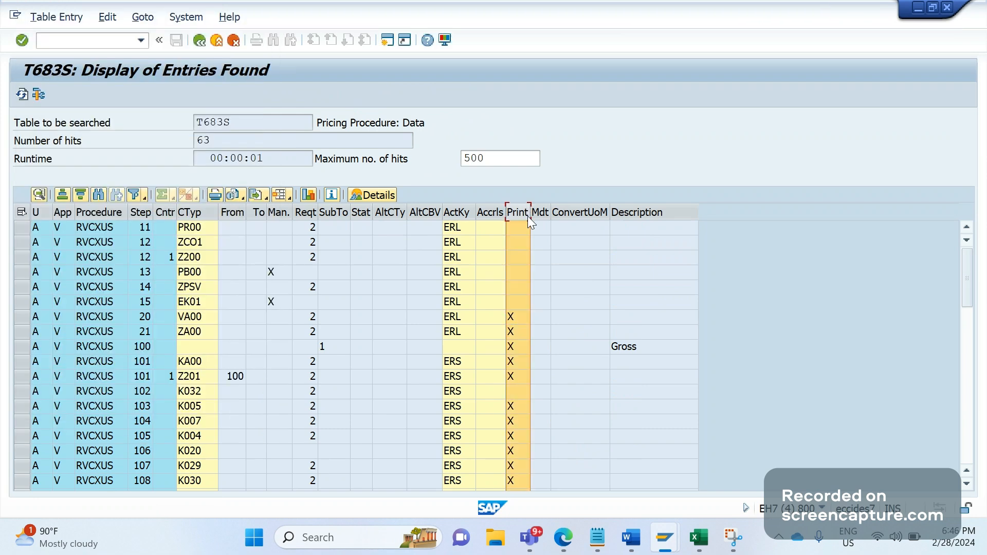
{"action": "mouse_move", "coordinate": [670, 409]}
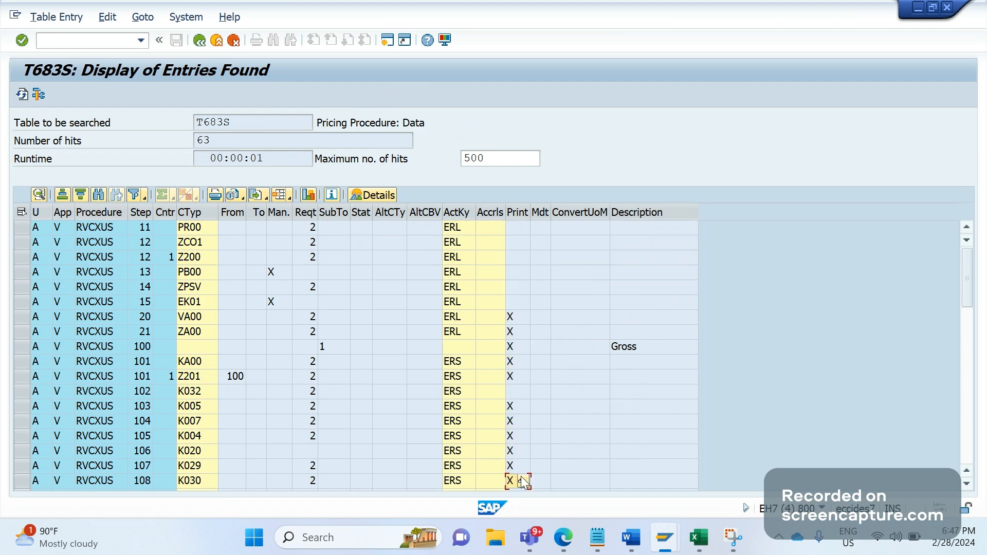
{"action": "scroll", "scroll_direction": "down", "scroll_amount": 3}
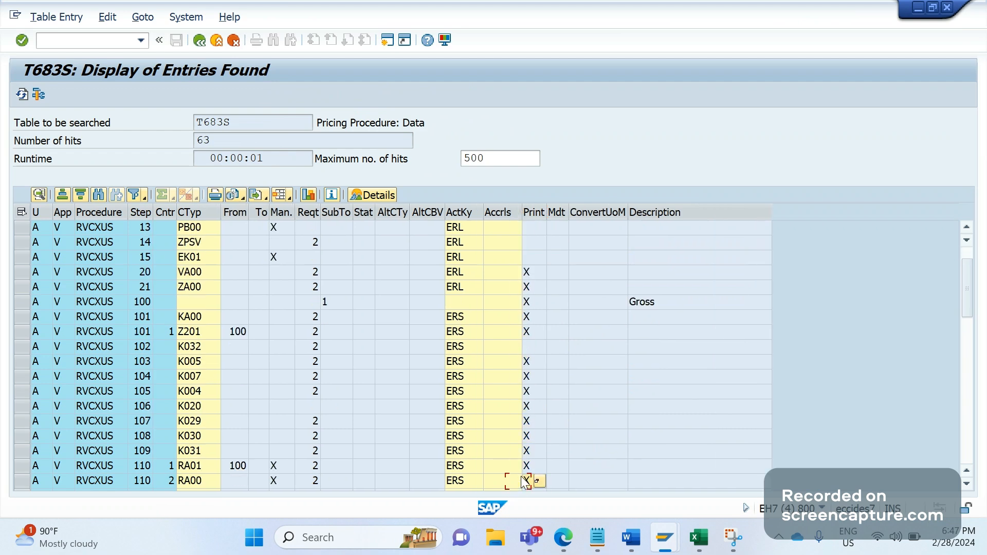
{"action": "scroll", "scroll_direction": "down", "scroll_amount": 3}
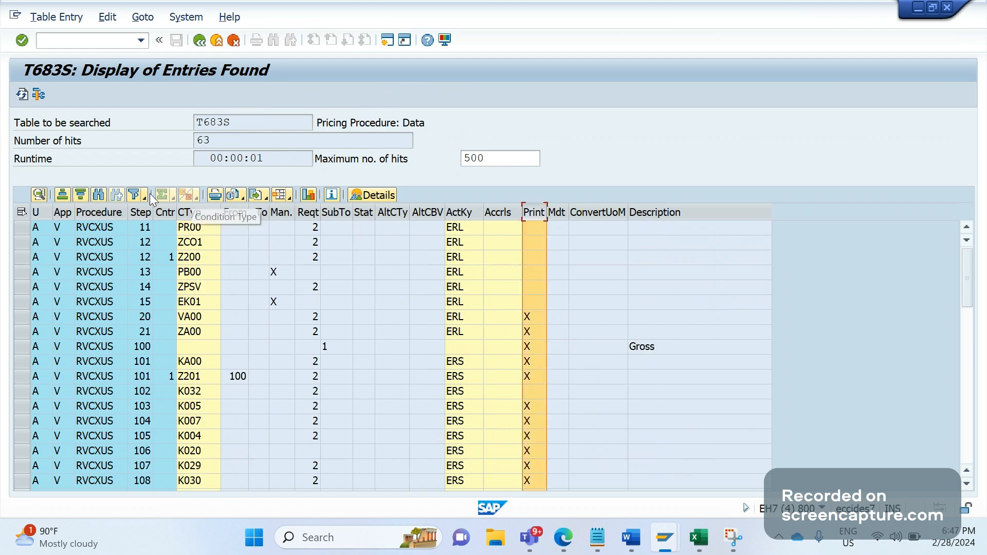
{"action": "left_click", "coordinate": [134, 195]}
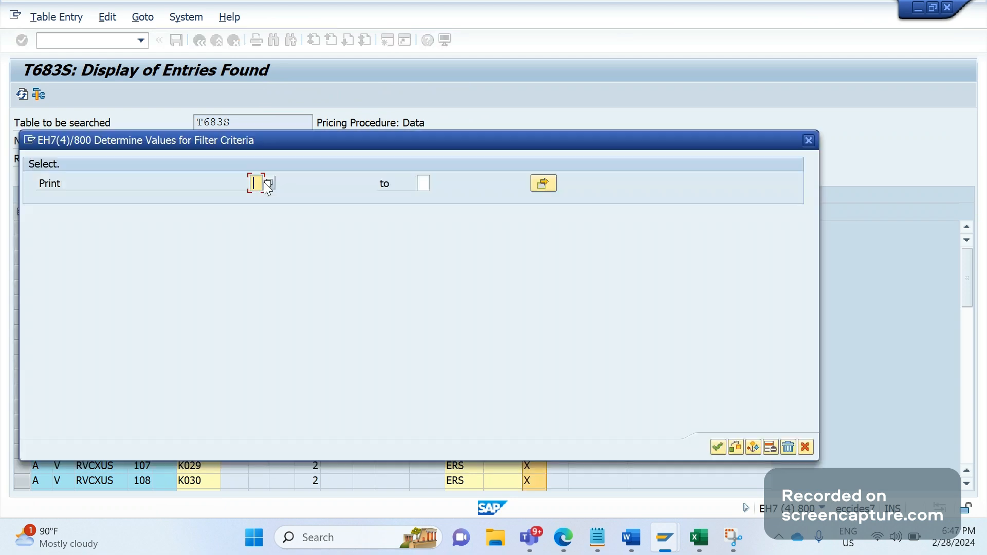
{"action": "left_click", "coordinate": [271, 183]}
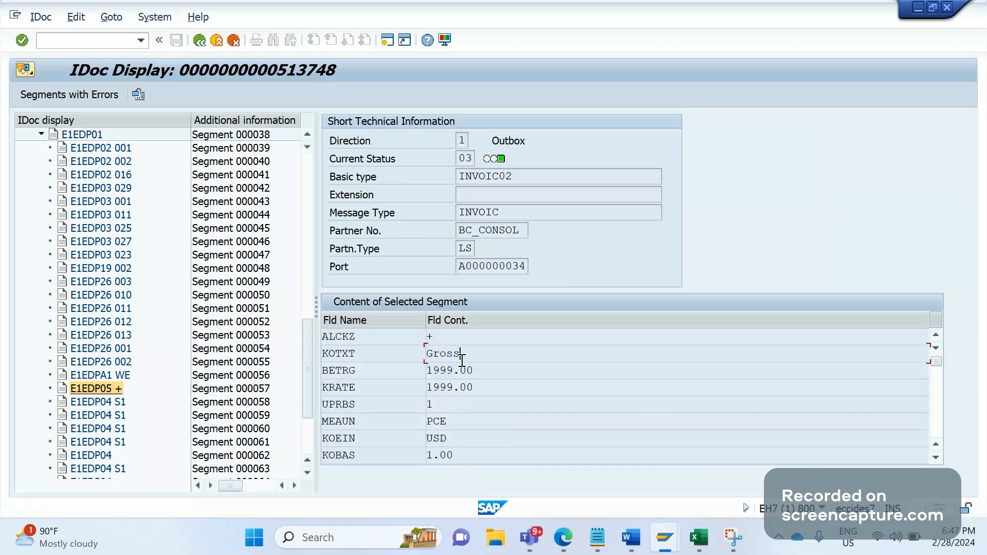
{"action": "double_click", "coordinate": [442, 354]}
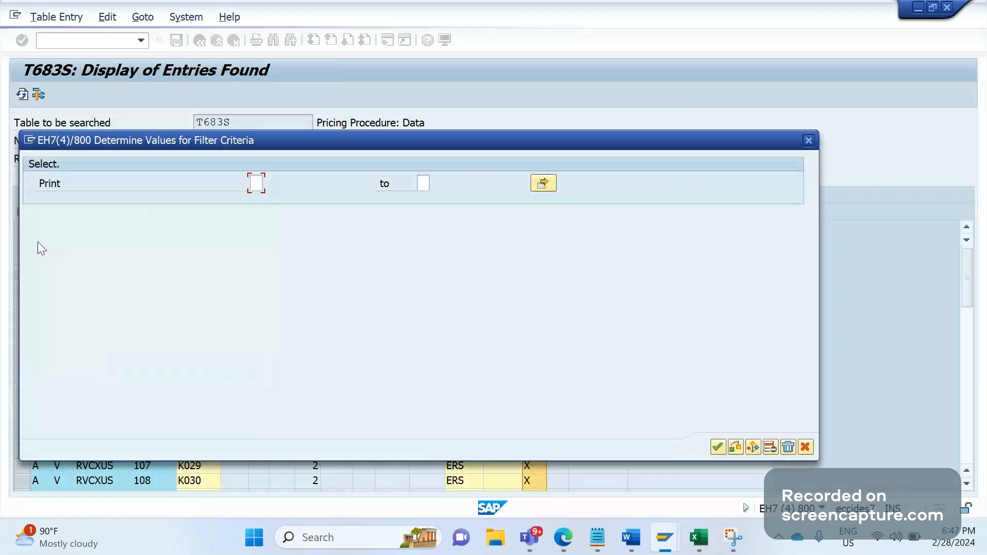
{"action": "left_click", "coordinate": [717, 447]}
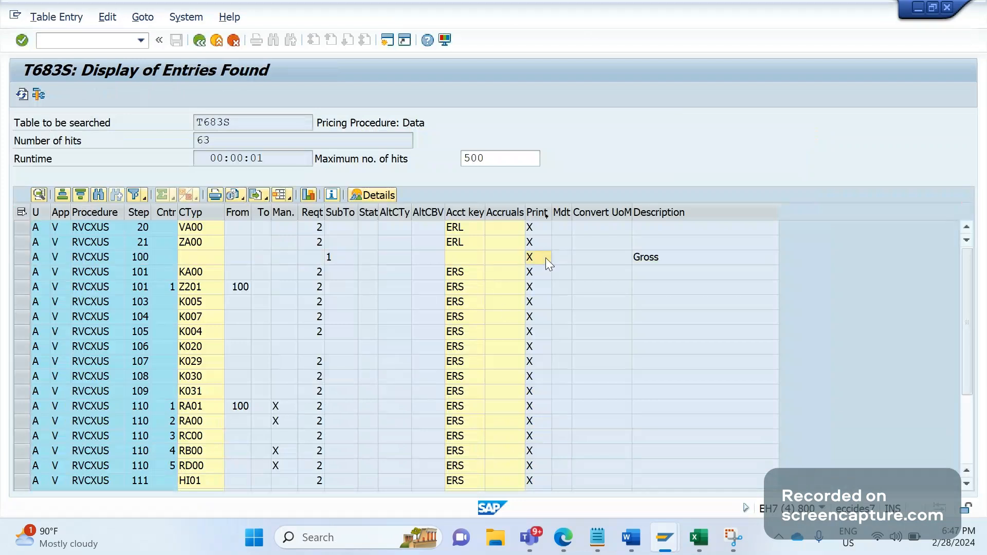
- Review the Print ID options for the Gross step 100, noting the print-at-item-if-nonzero and item-level choices
{"action": "left_click", "coordinate": [539, 258]}
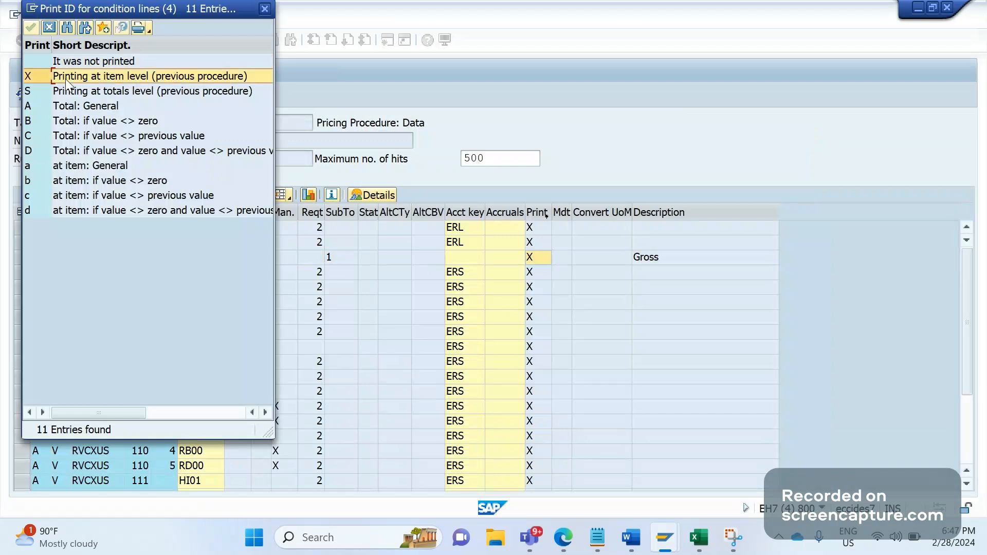
{"action": "mouse_move", "coordinate": [112, 269]}
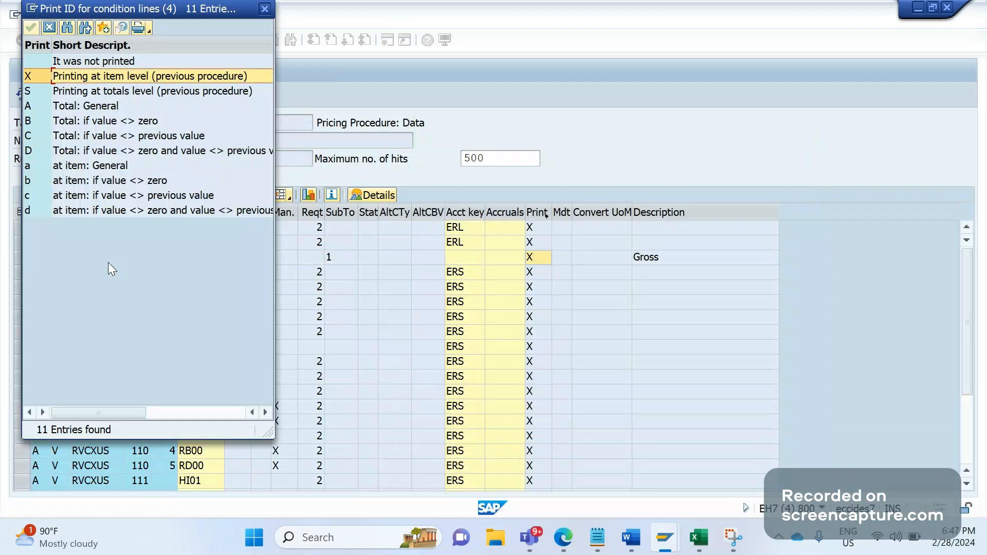
{"action": "left_click", "coordinate": [109, 180]}
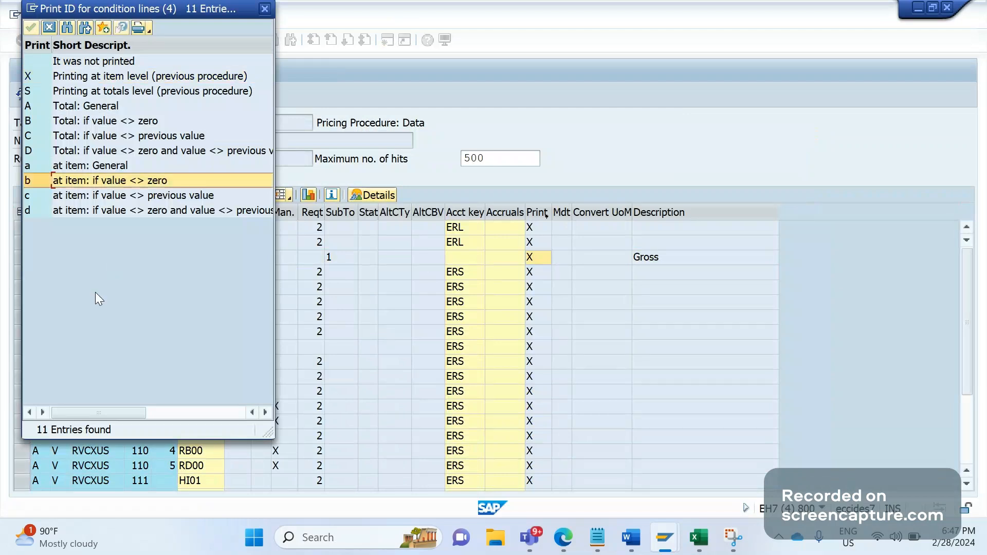
{"action": "mouse_move", "coordinate": [156, 180]}
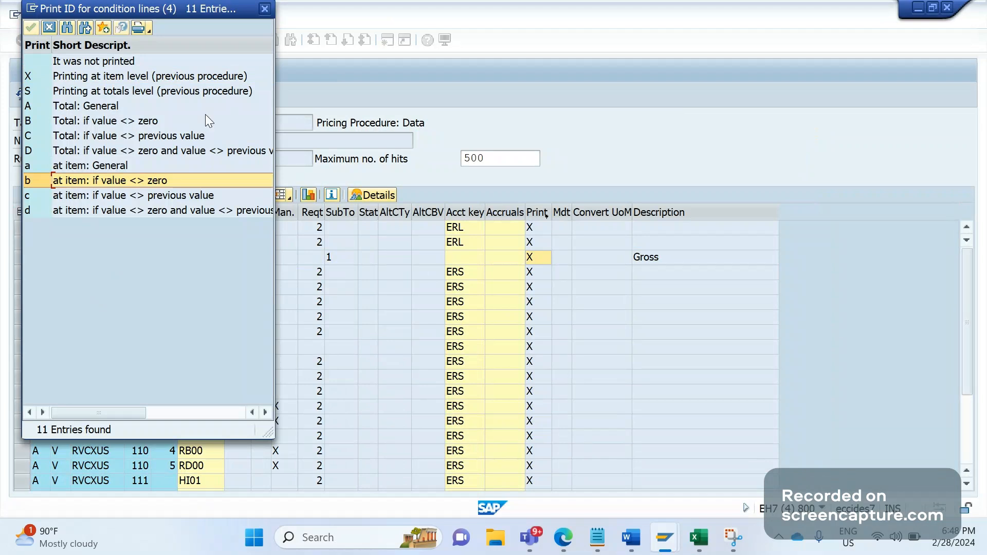
{"action": "left_click", "coordinate": [126, 76]}
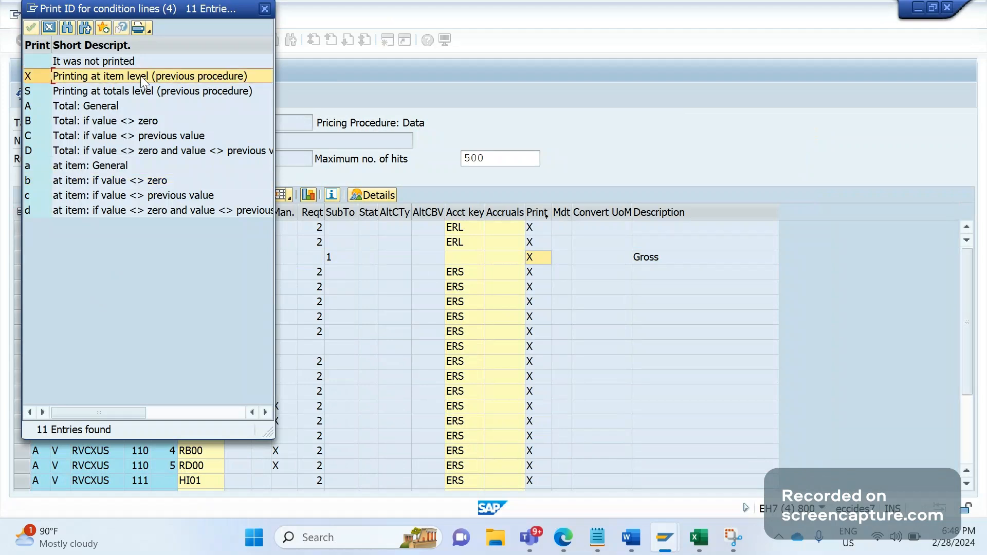
{"action": "mouse_move", "coordinate": [163, 113]}
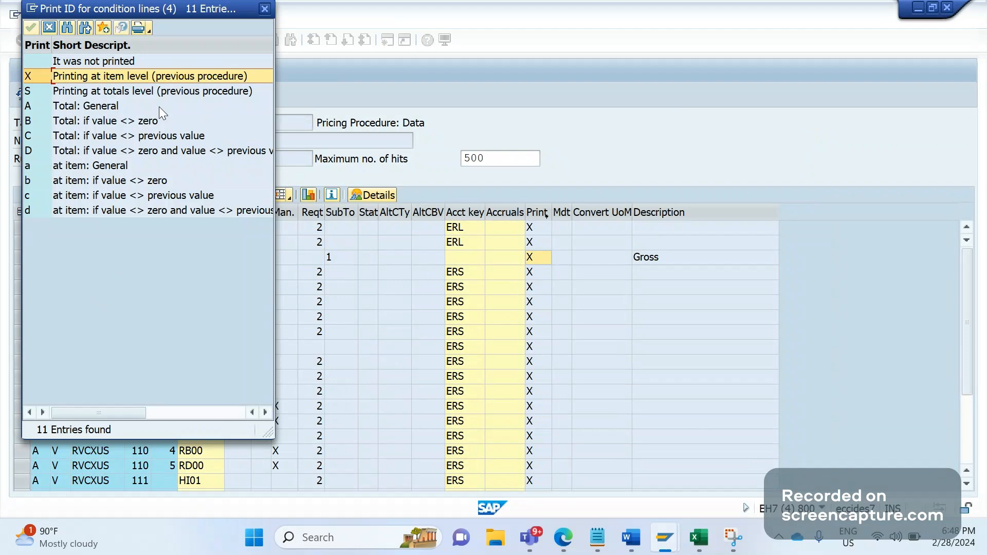
{"action": "mouse_move", "coordinate": [337, 216]}
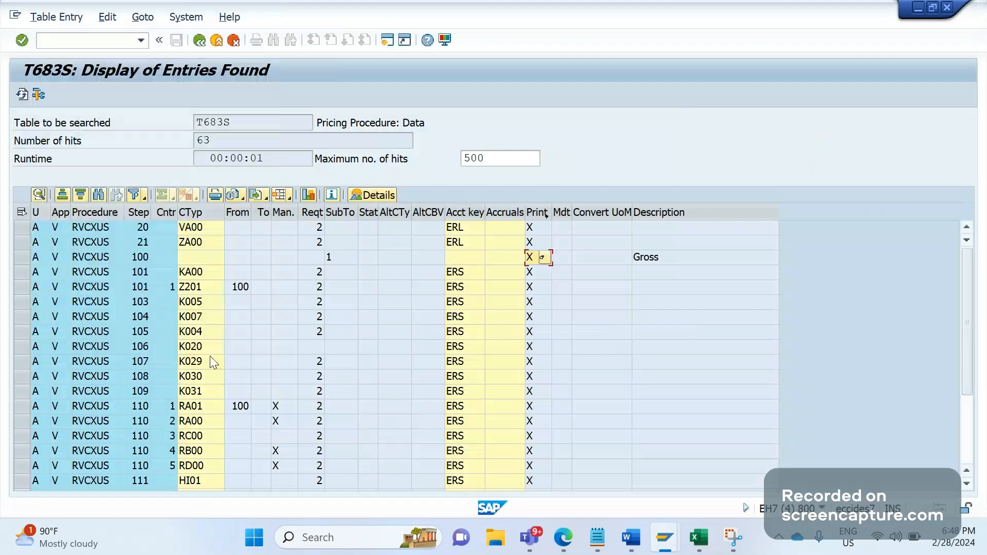
{"action": "mouse_move", "coordinate": [591, 489]}
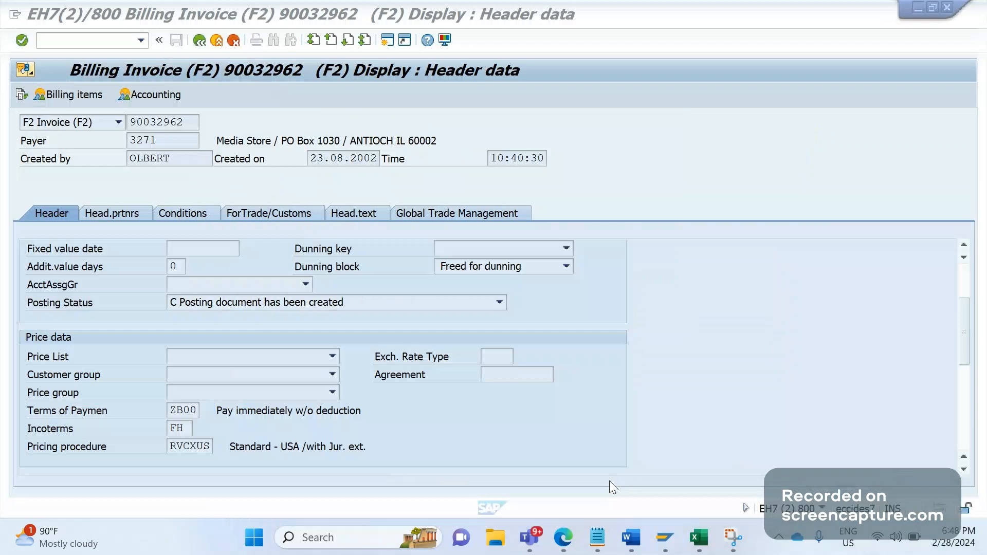
- Show invoice 90032962's Conditions with the Gross pricing element of 1,999.00 USD
{"action": "left_click", "coordinate": [183, 213]}
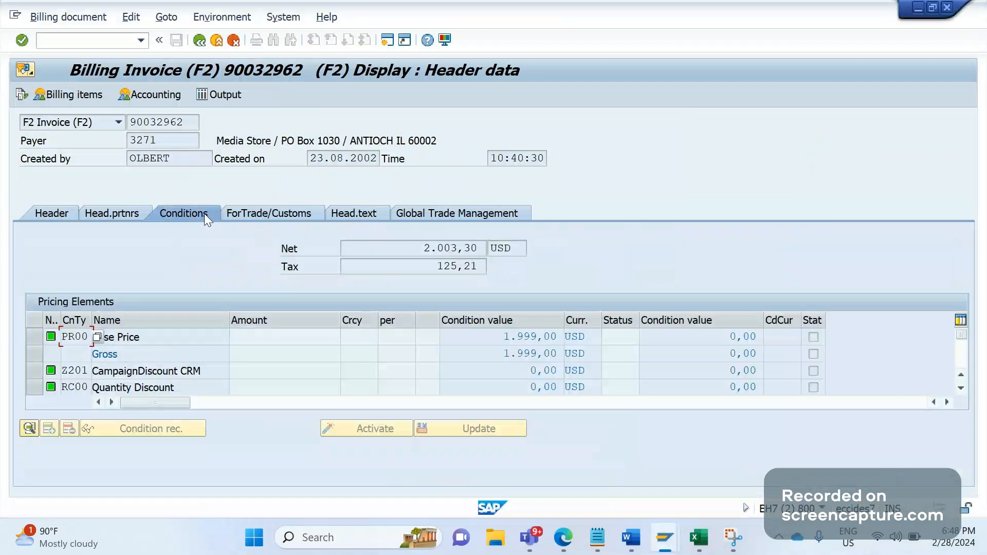
{"action": "mouse_move", "coordinate": [290, 350]}
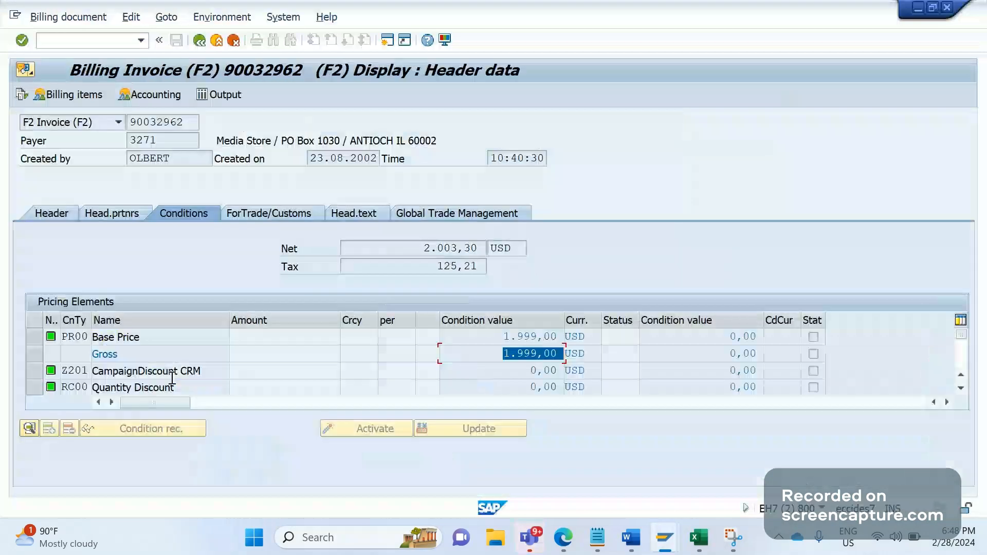
{"action": "mouse_move", "coordinate": [90, 381]}
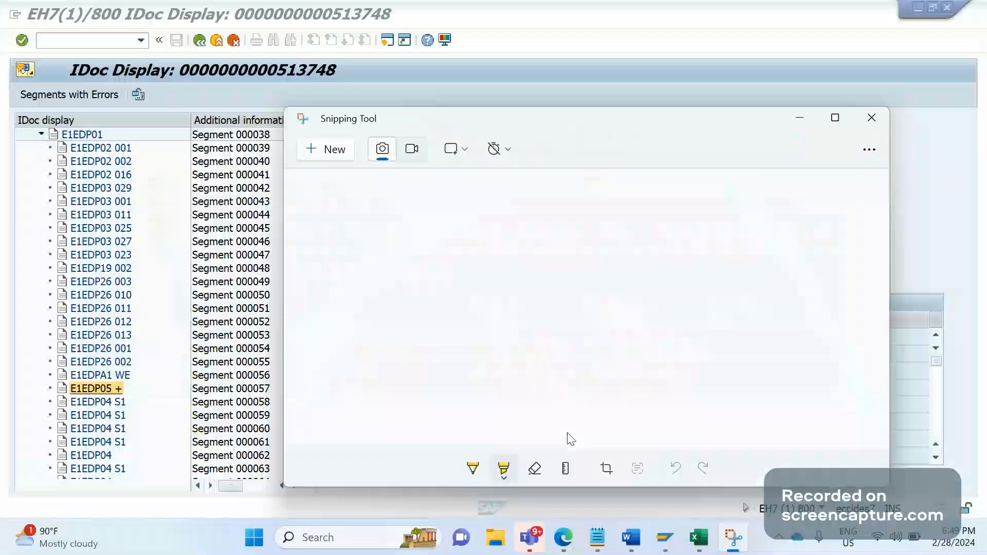
- Start a new Snipping Tool capture of the IDoc E1EDP05 segment screen
{"action": "left_click", "coordinate": [381, 149]}
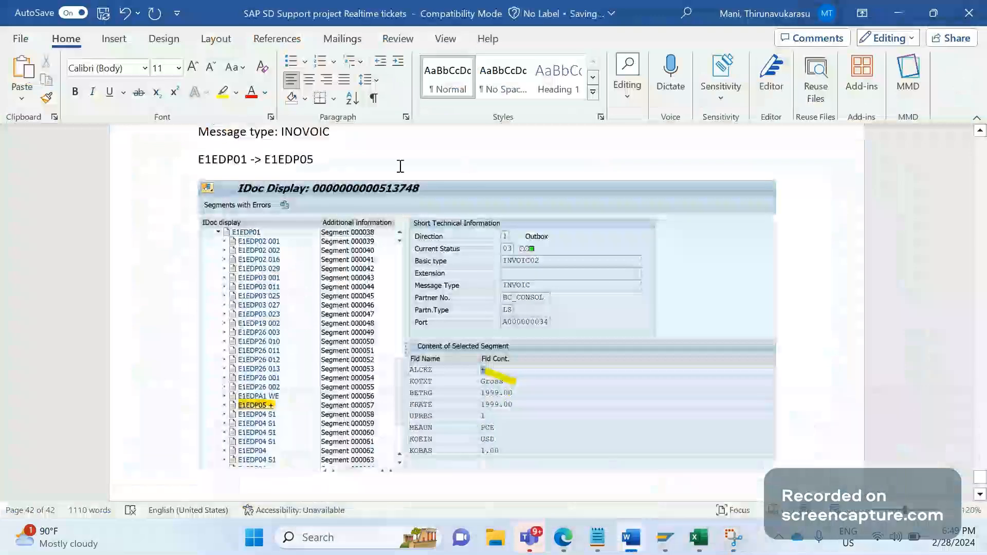
- Type 'Table: T683S,' and 'Tcode: V/08' into the Ticket 27 solution notes
{"action": "type", "text": "T"}
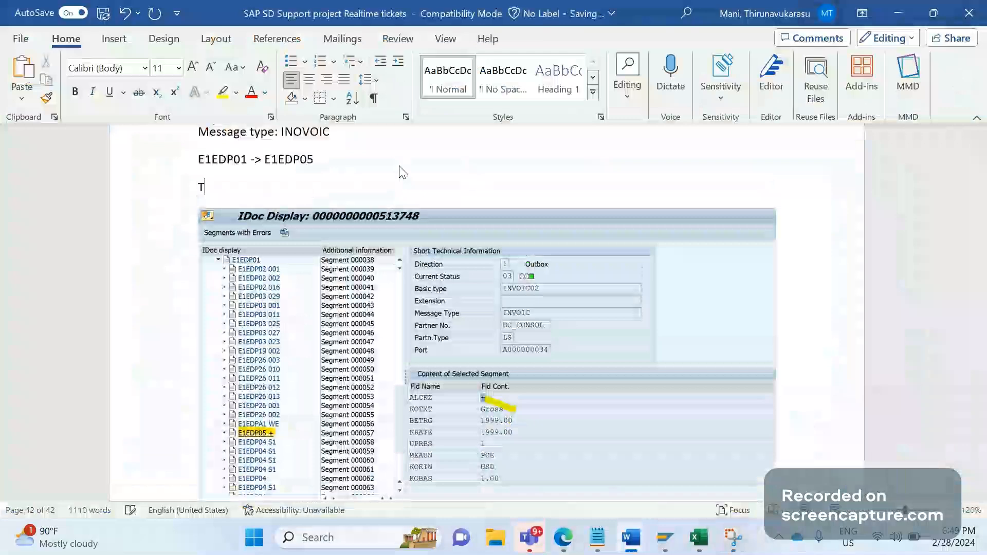
{"action": "type", "text": "able:"}
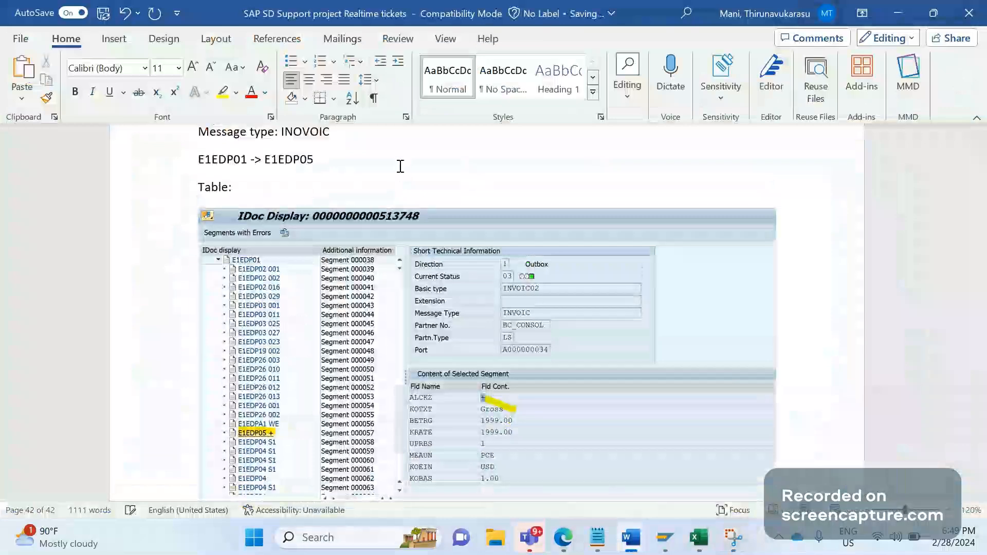
{"action": "type", "text": "T6"}
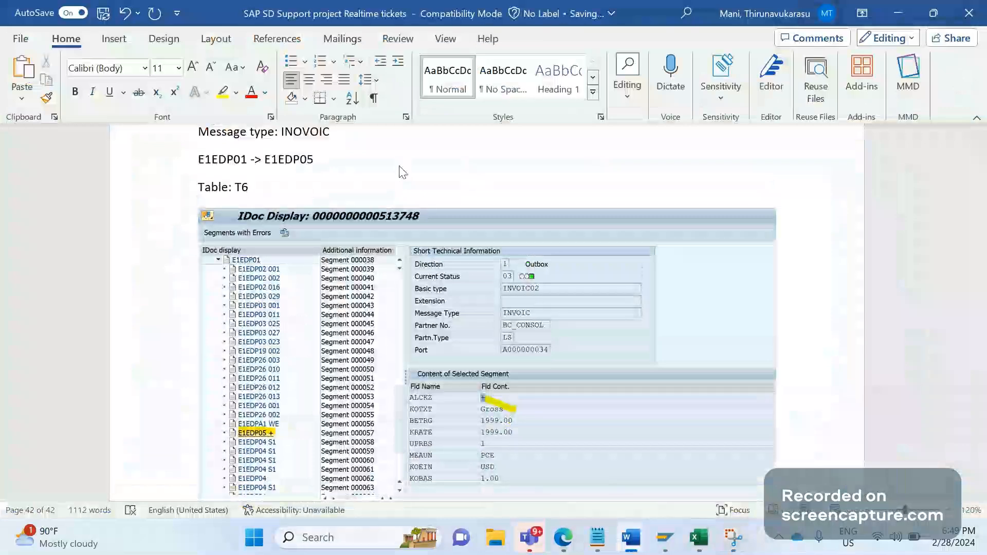
{"action": "type", "text": "83S,"}
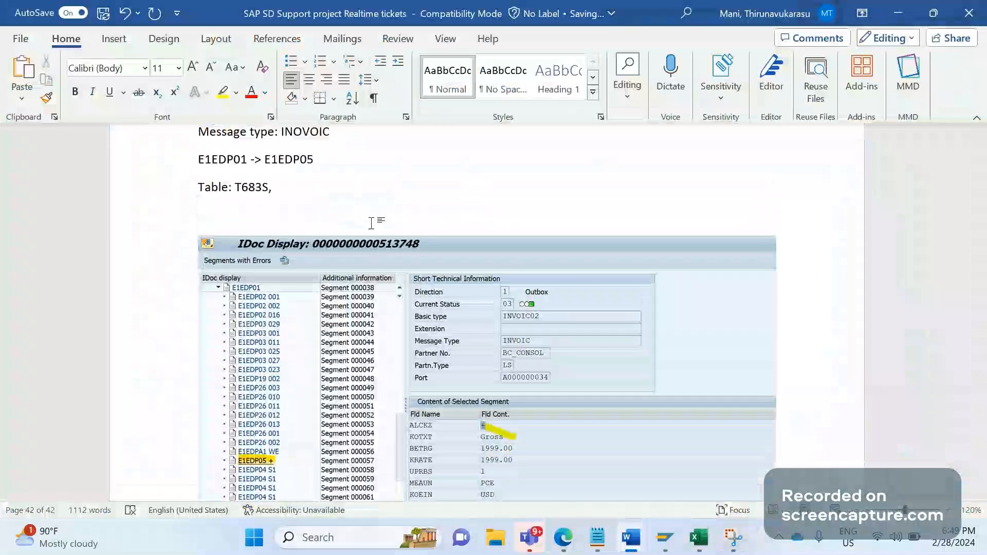
{"action": "type", "text": "Tcode:L"}
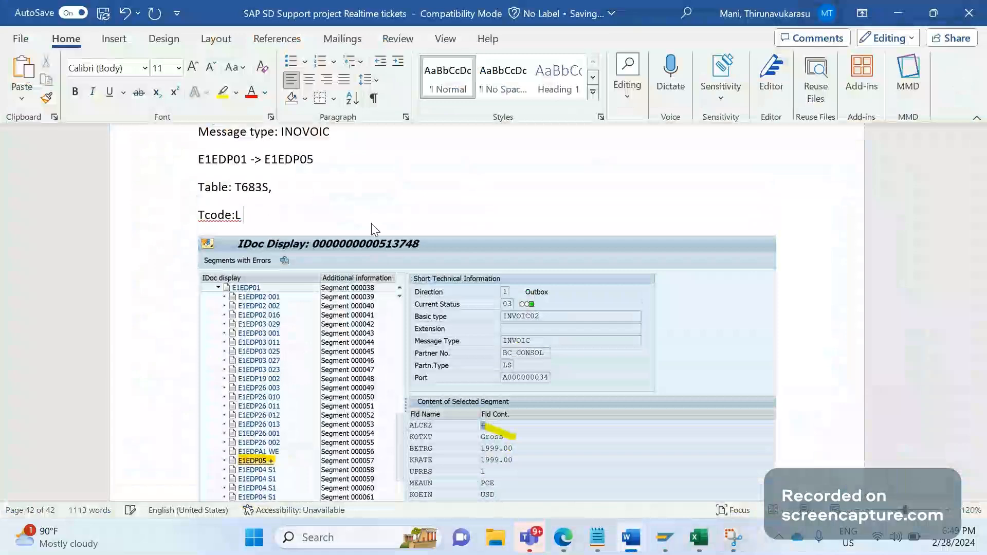
{"action": "type", "text": "/C"}
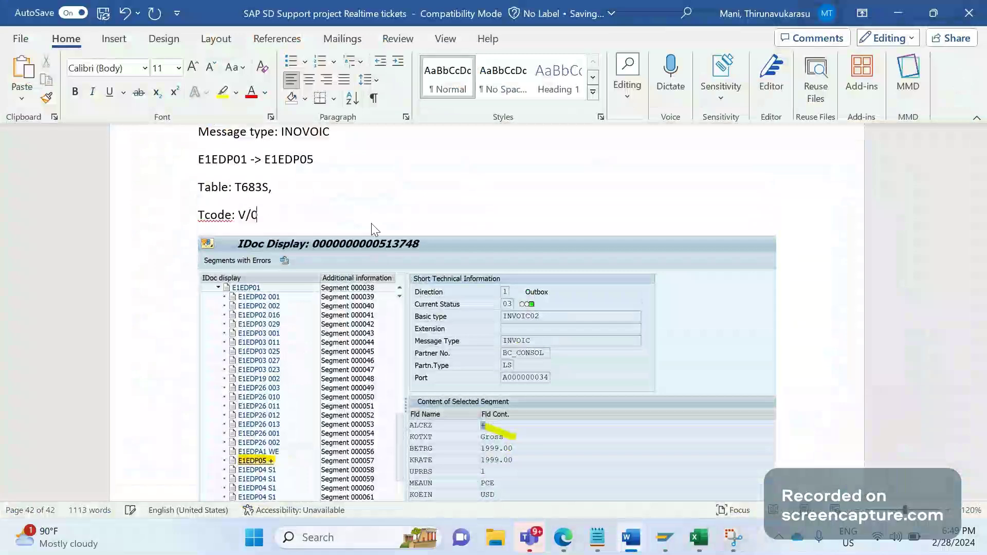
{"action": "type", "text": "08"}
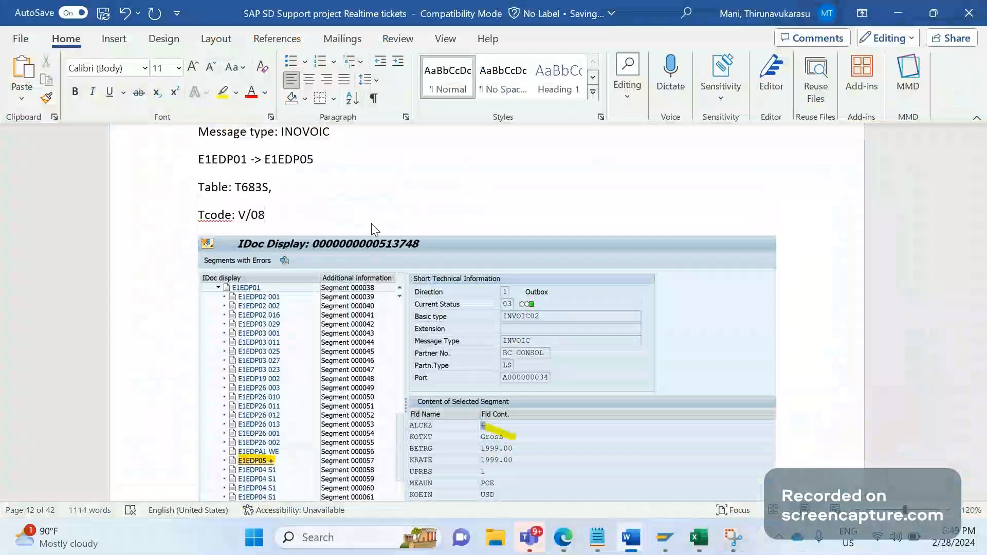